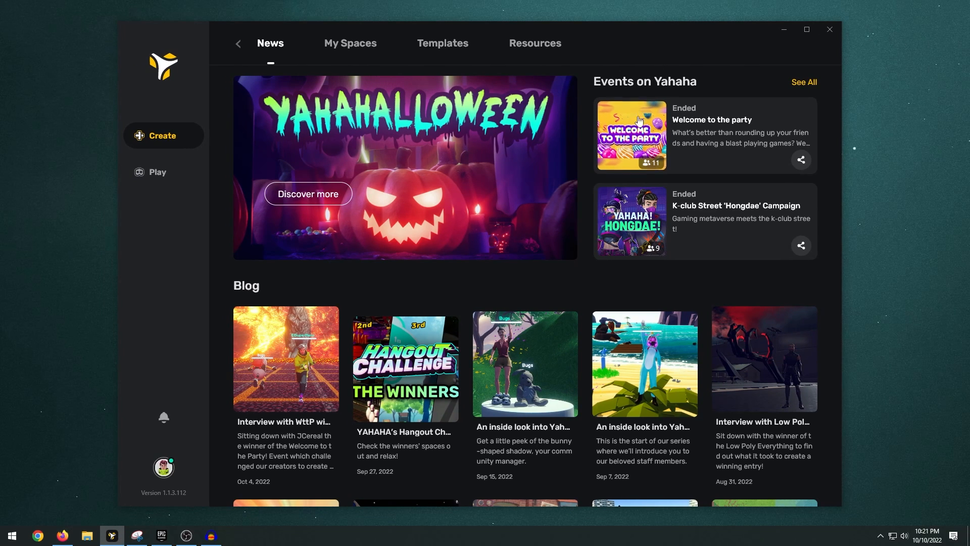
# - Create a new space from My Spaces using the plain Base Template
pyautogui.scroll(-3)
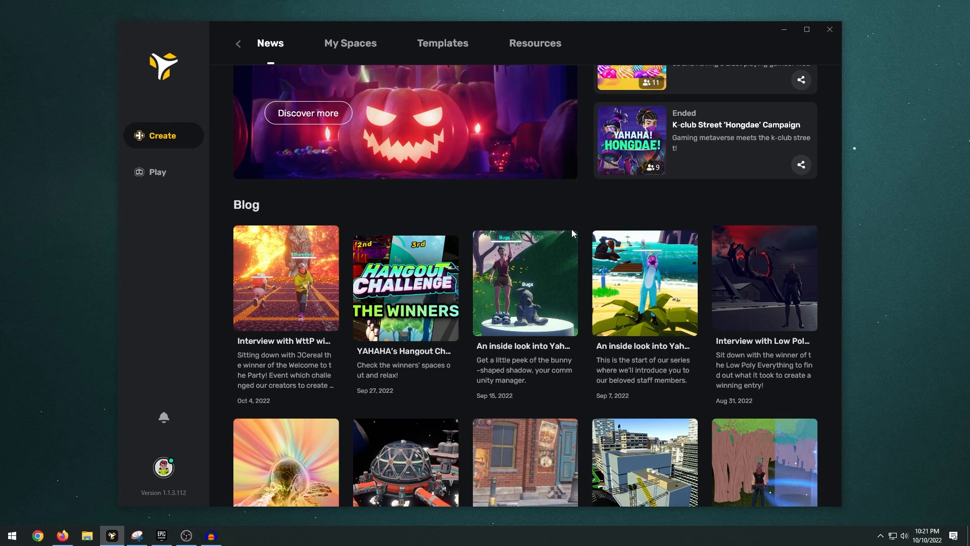
pyautogui.scroll(-3)
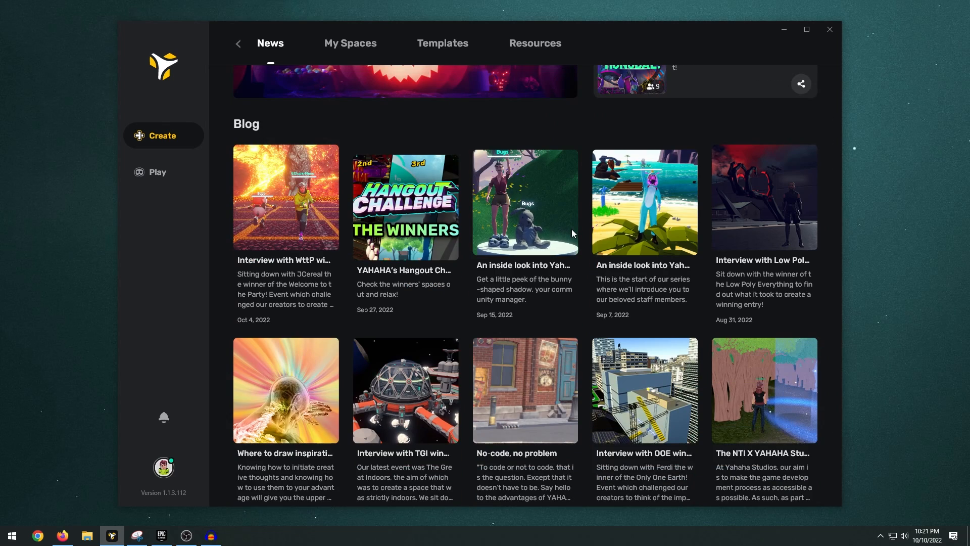
pyautogui.scroll(-3)
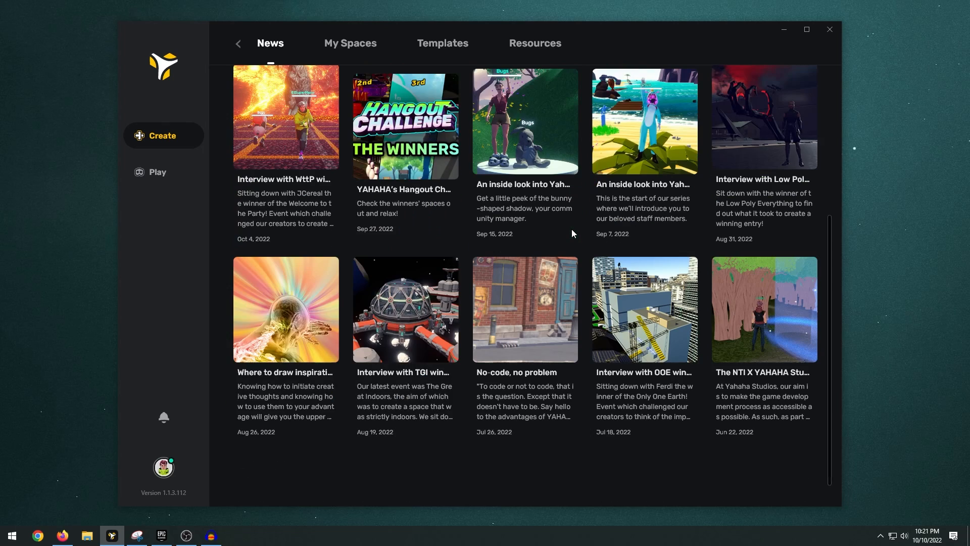
pyautogui.scroll(-3)
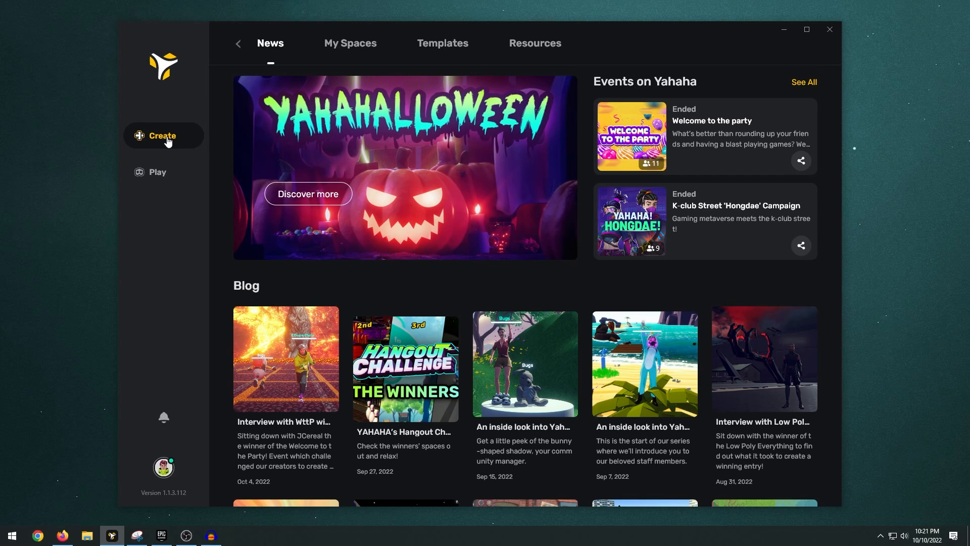
pyautogui.moveTo(351, 44)
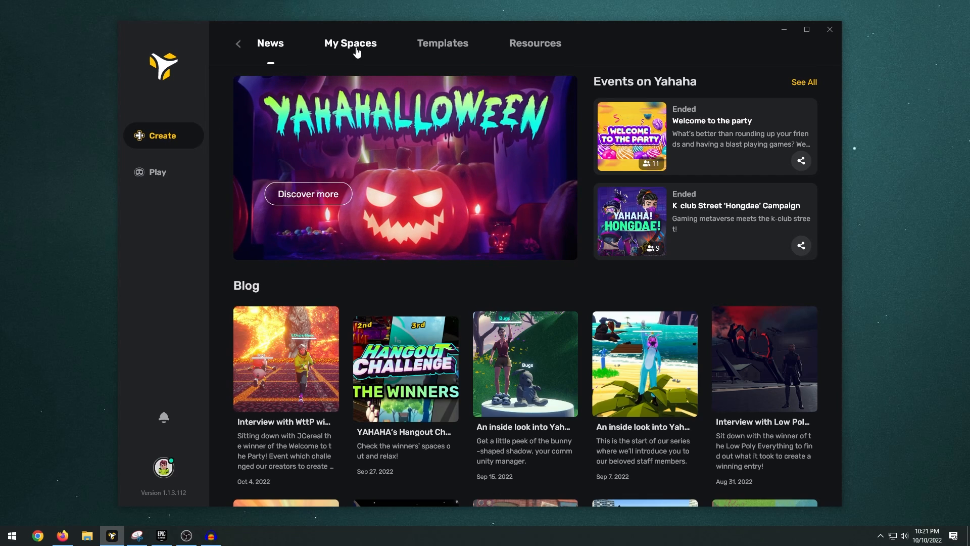
pyautogui.click(350, 44)
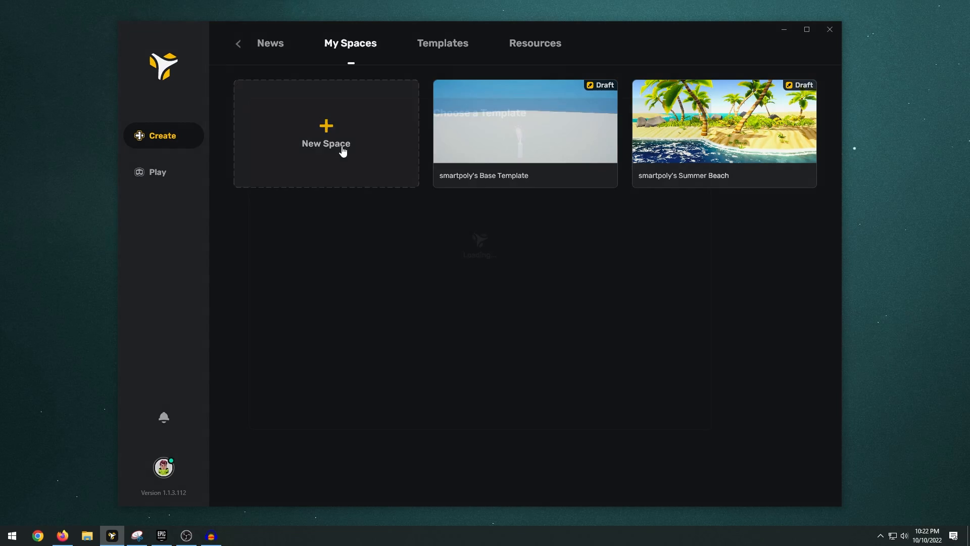
pyautogui.click(325, 134)
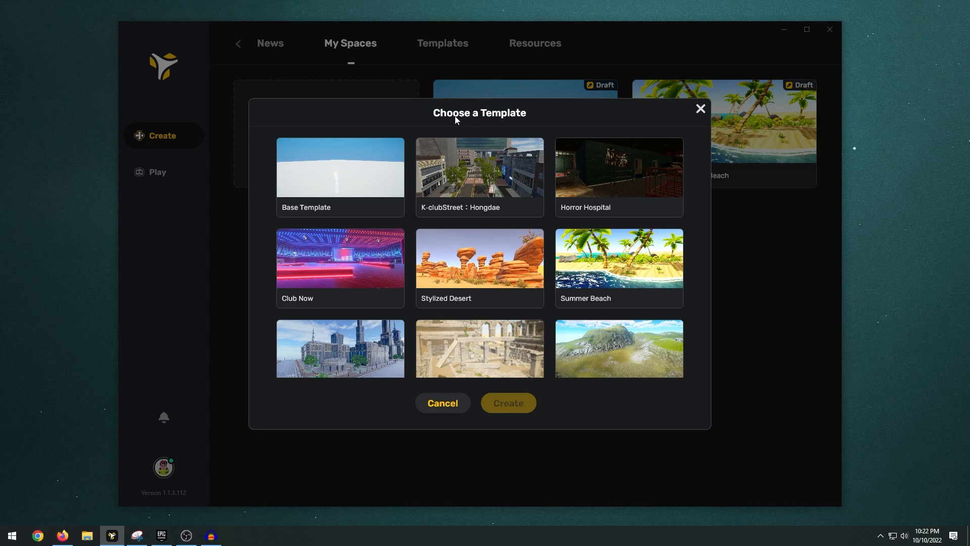
pyautogui.scroll(-3)
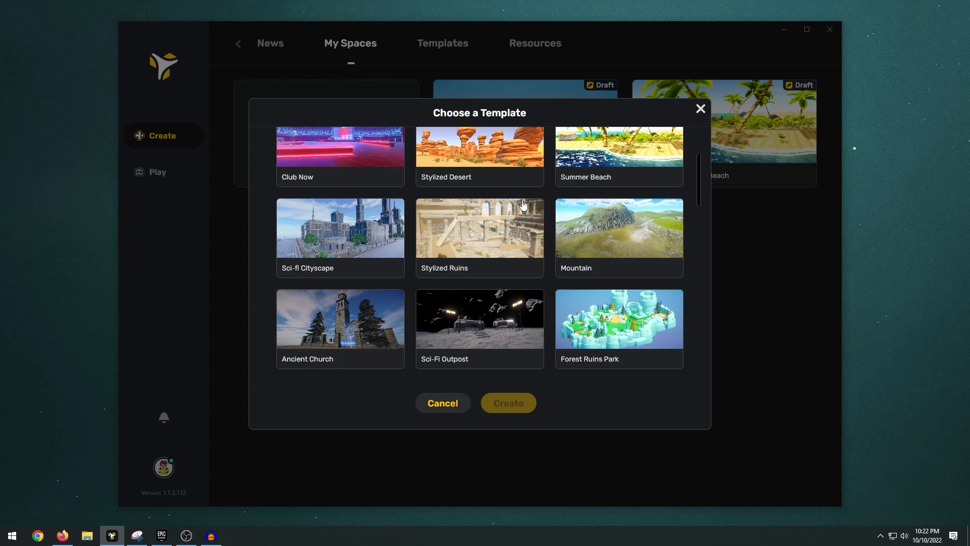
pyautogui.scroll(-3)
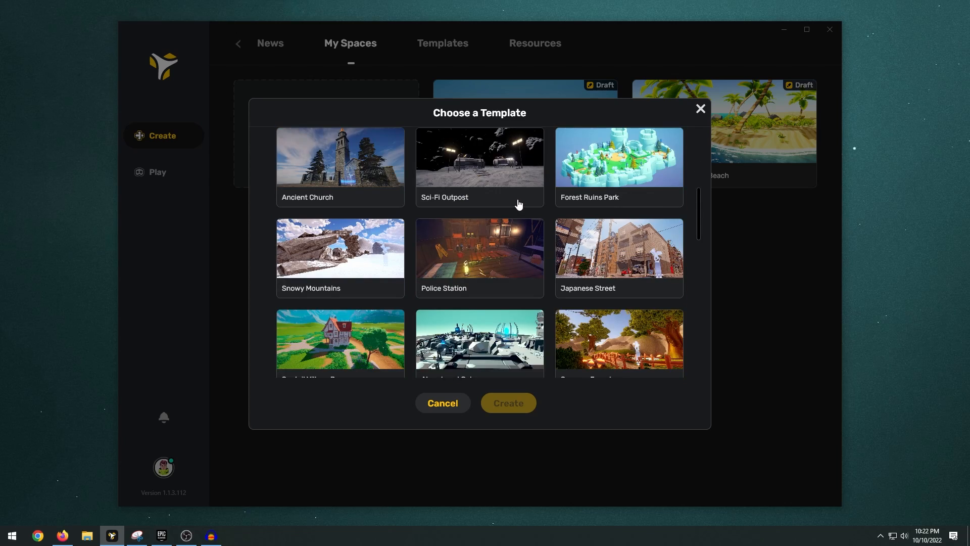
pyautogui.scroll(-3)
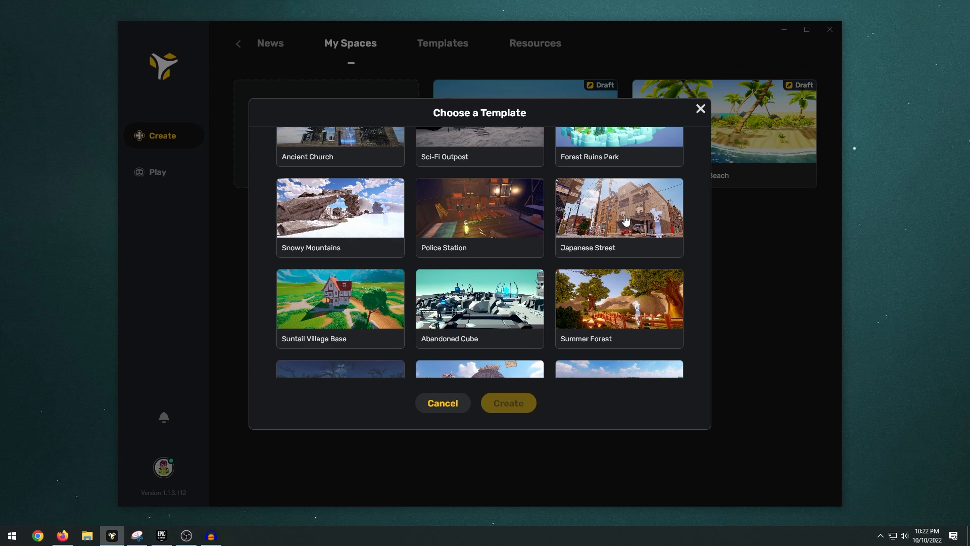
pyautogui.moveTo(597, 225)
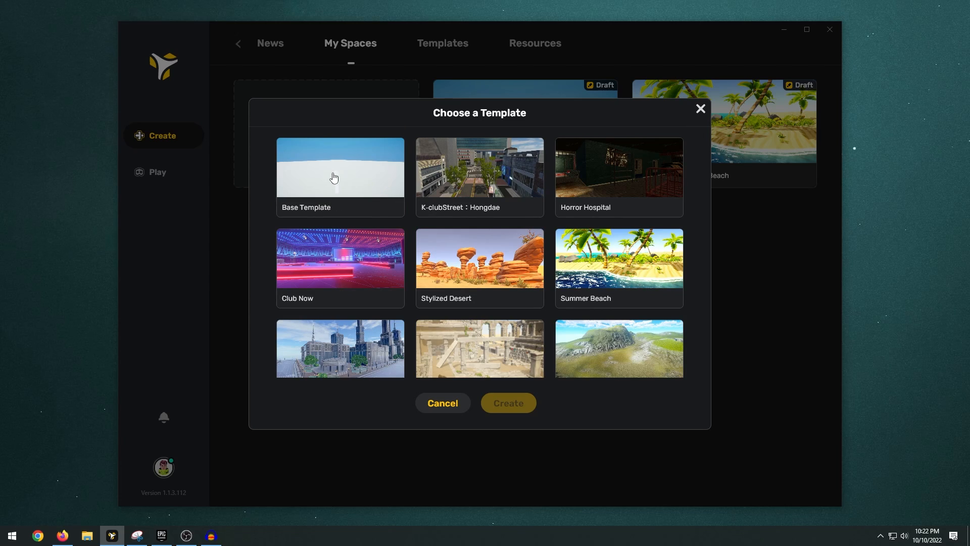
pyautogui.click(507, 402)
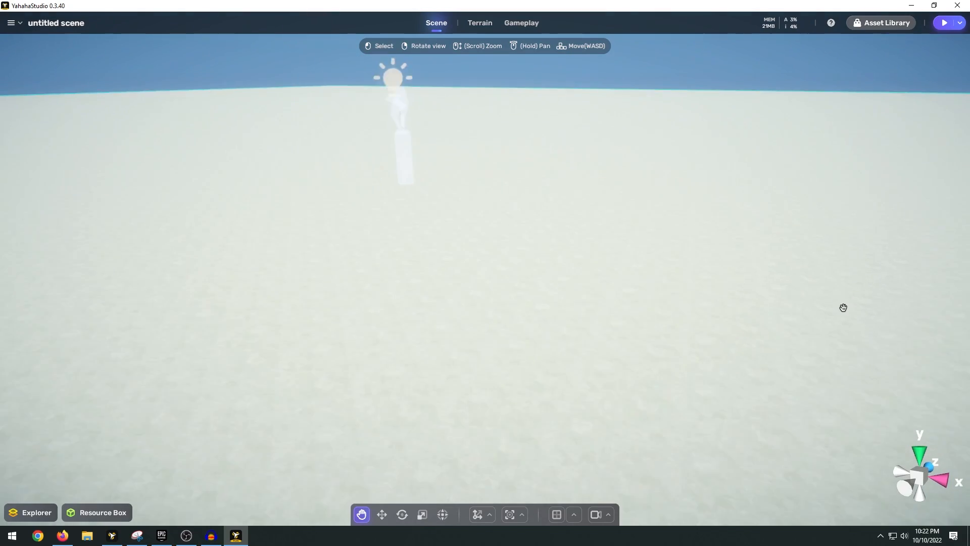
# - Orbit and tilt the view around the empty ground plane to show more sky
pyautogui.moveTo(842, 308); pyautogui.dragTo(760, 284)
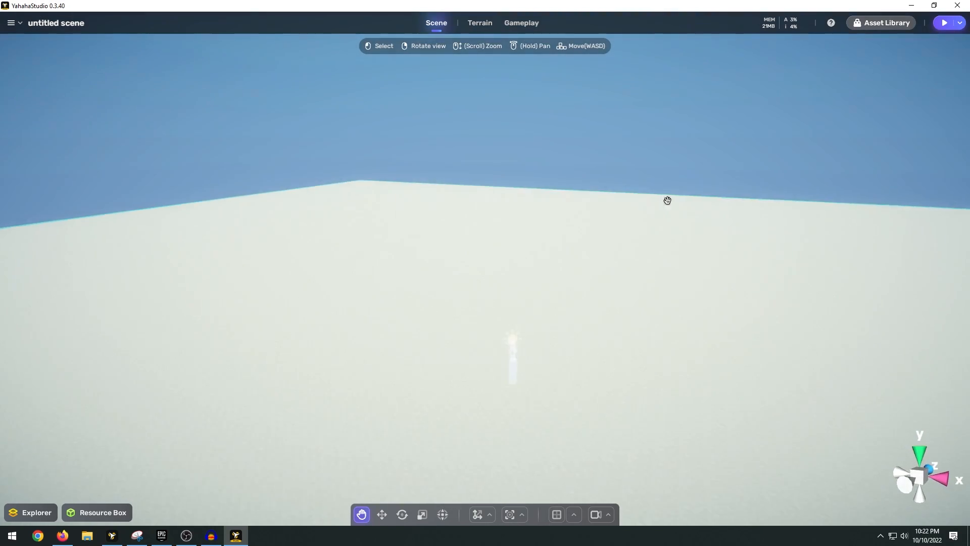
pyautogui.moveTo(667, 200); pyautogui.dragTo(534, 217)
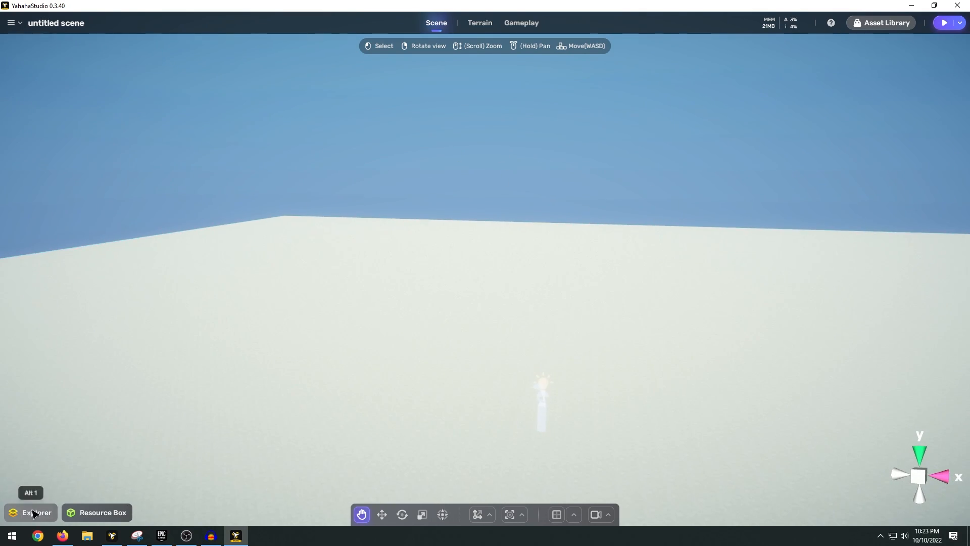
# - Set the Sky material in Explorer to the Continuous cloudy blue sky preset
pyautogui.click(35, 513)
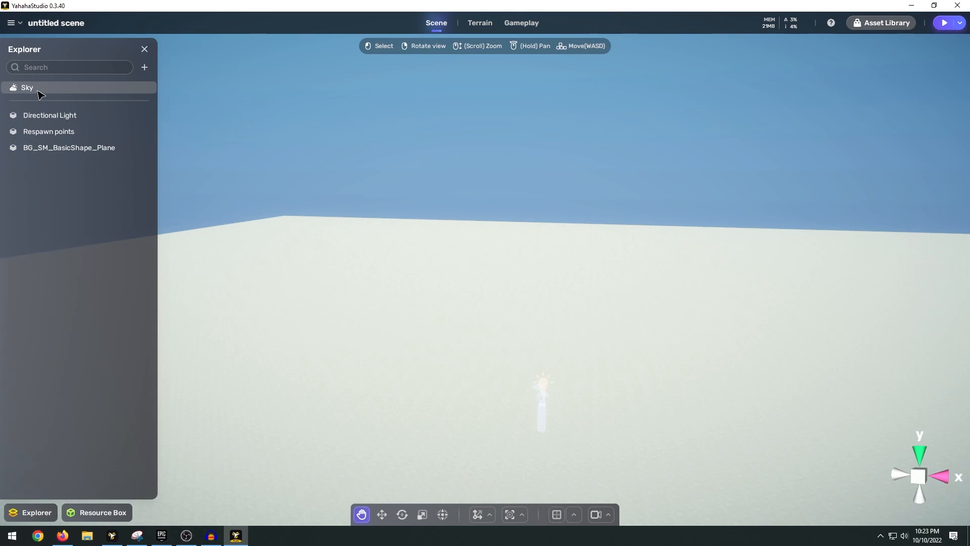
pyautogui.click(28, 87)
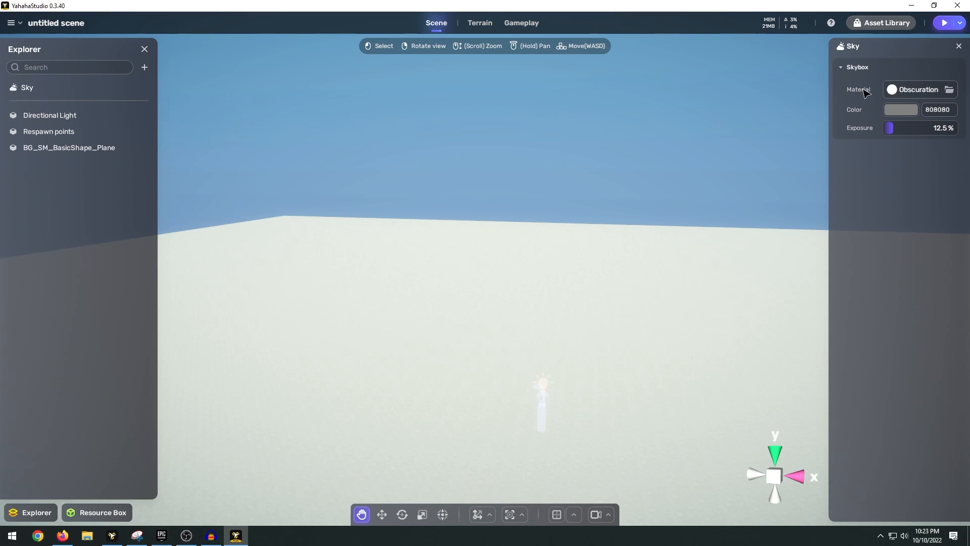
pyautogui.click(948, 89)
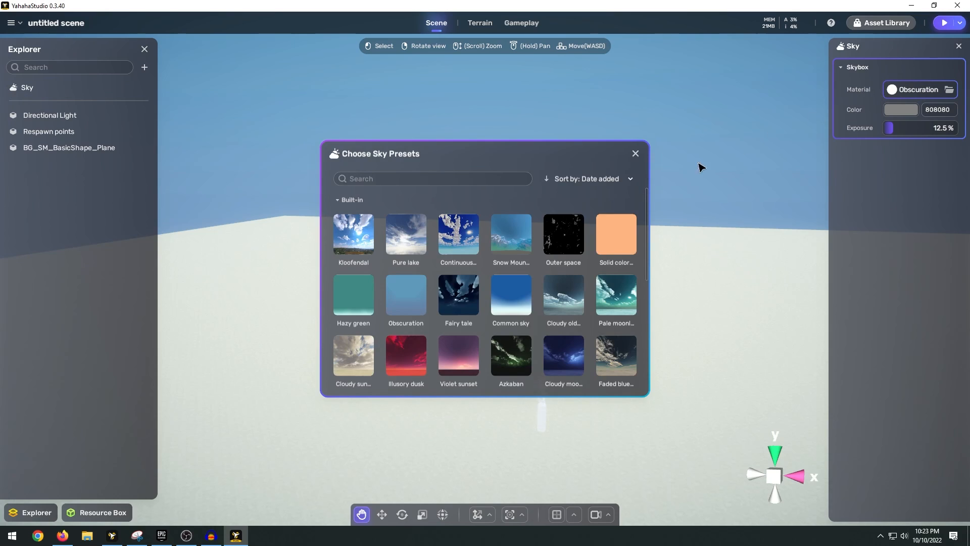
pyautogui.scroll(-3)
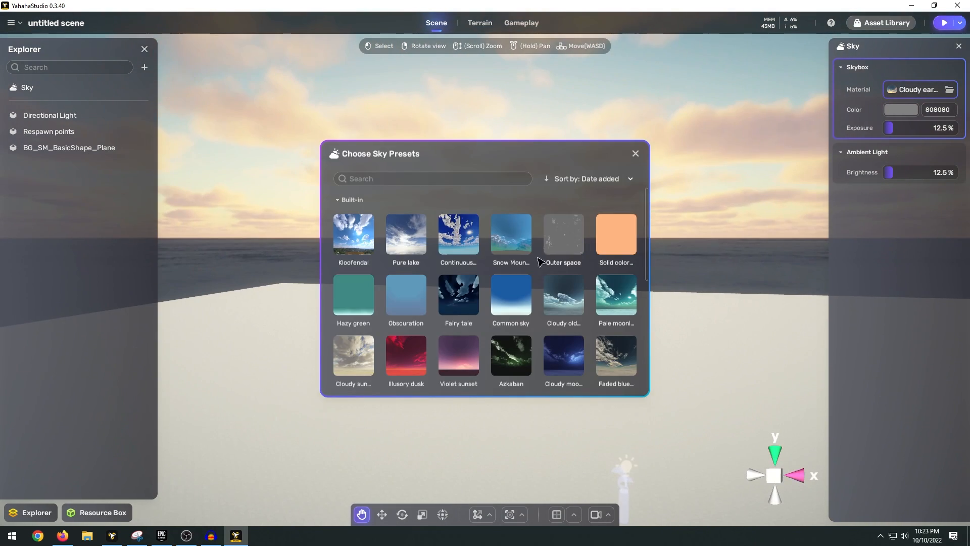
pyautogui.click(562, 234)
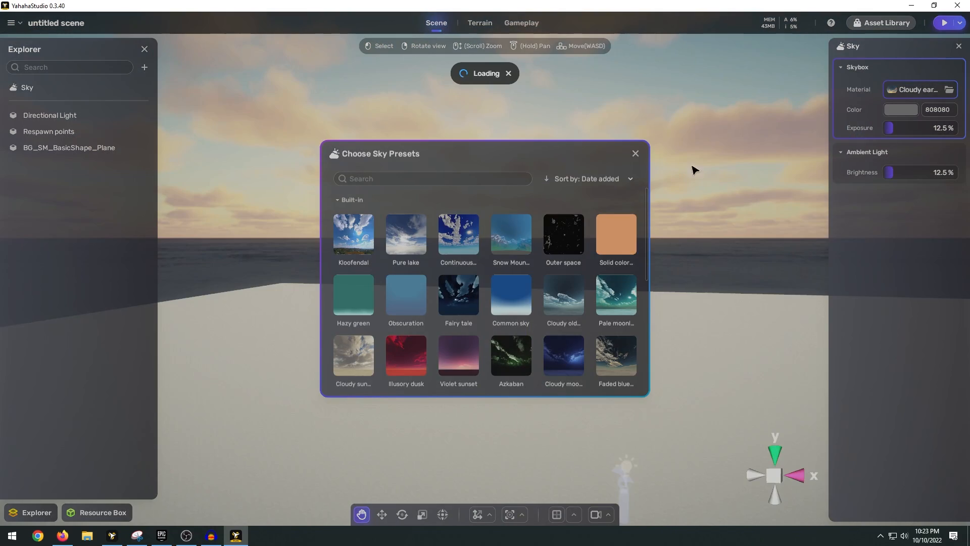
pyautogui.click(458, 234)
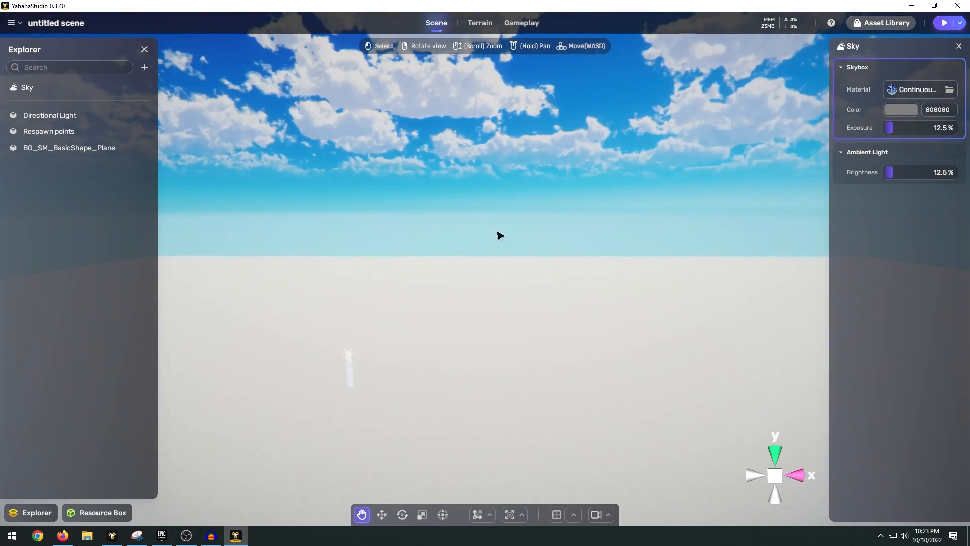
pyautogui.moveTo(499, 235); pyautogui.dragTo(560, 279)
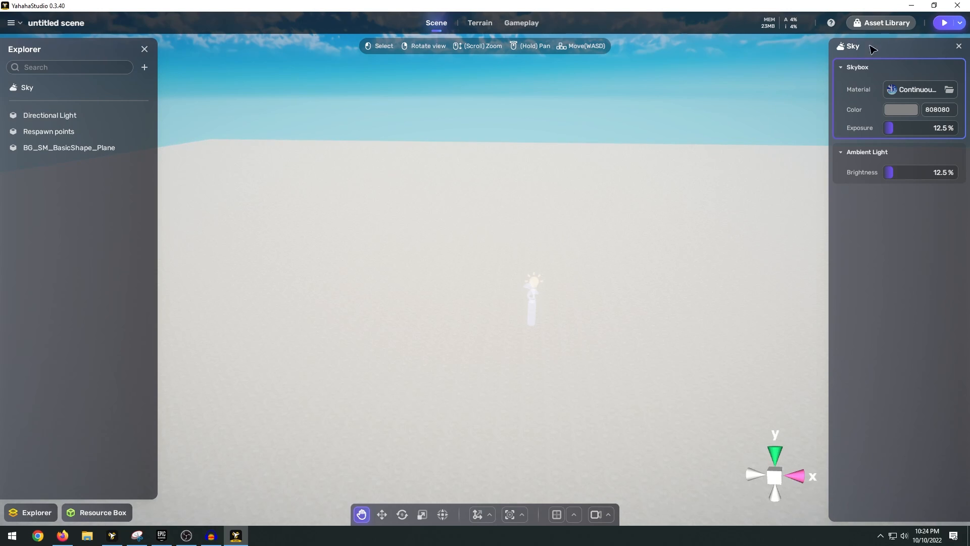
pyautogui.moveTo(886, 22)
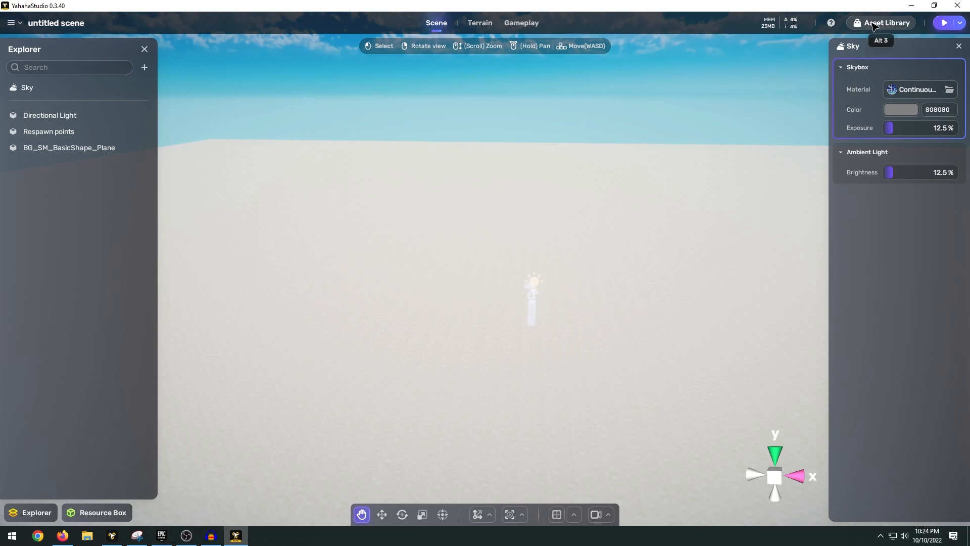
# - Browse the Asset Library's free models, sounds and skyboxes, then close it
pyautogui.click(886, 23)
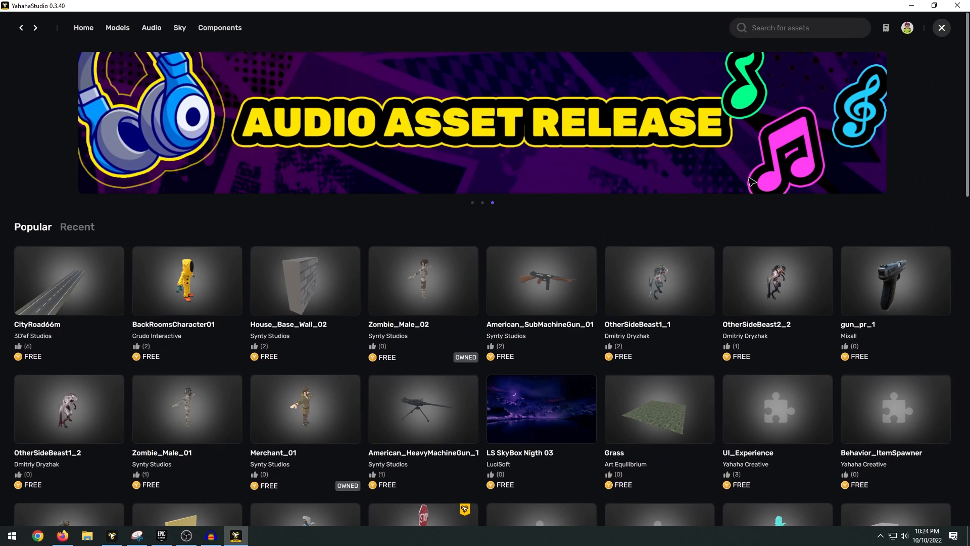
pyautogui.scroll(-3)
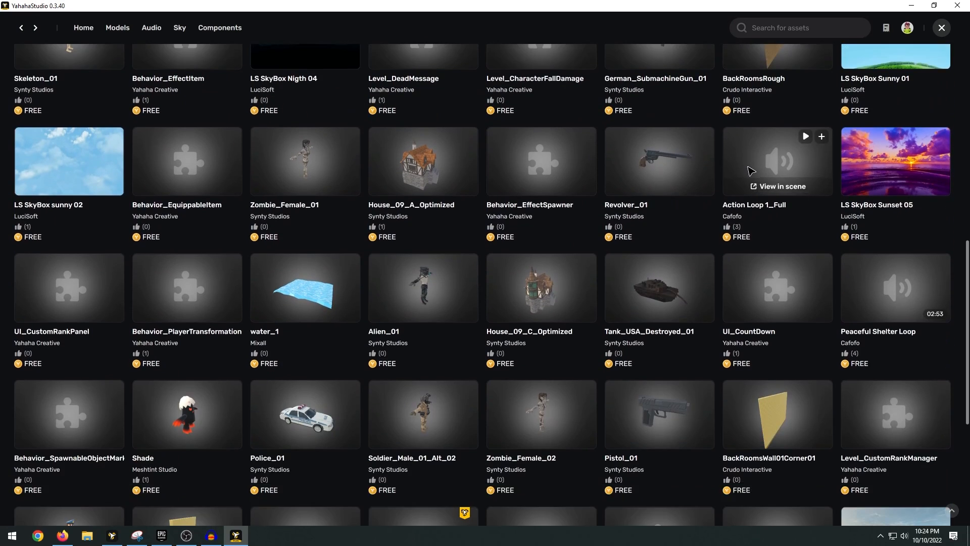
pyautogui.scroll(-3)
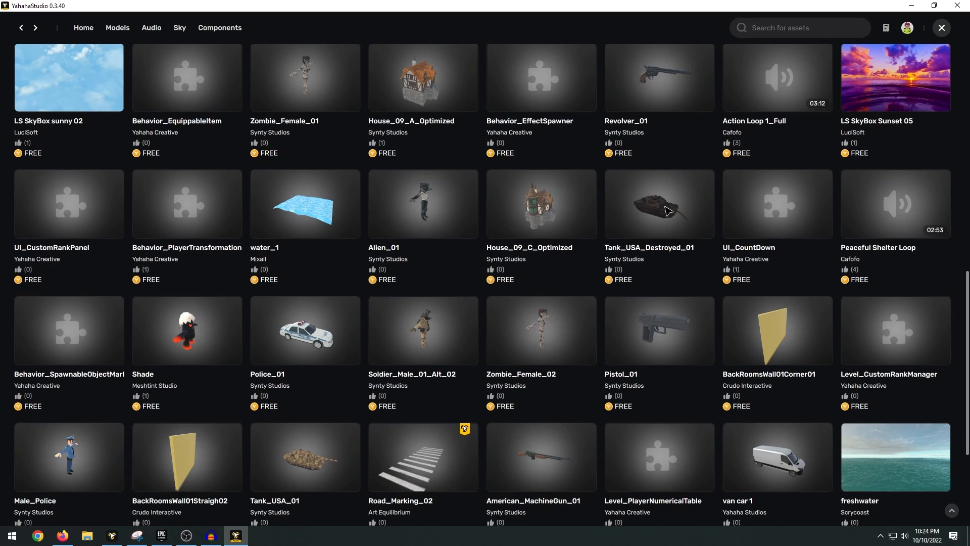
pyautogui.scroll(-3)
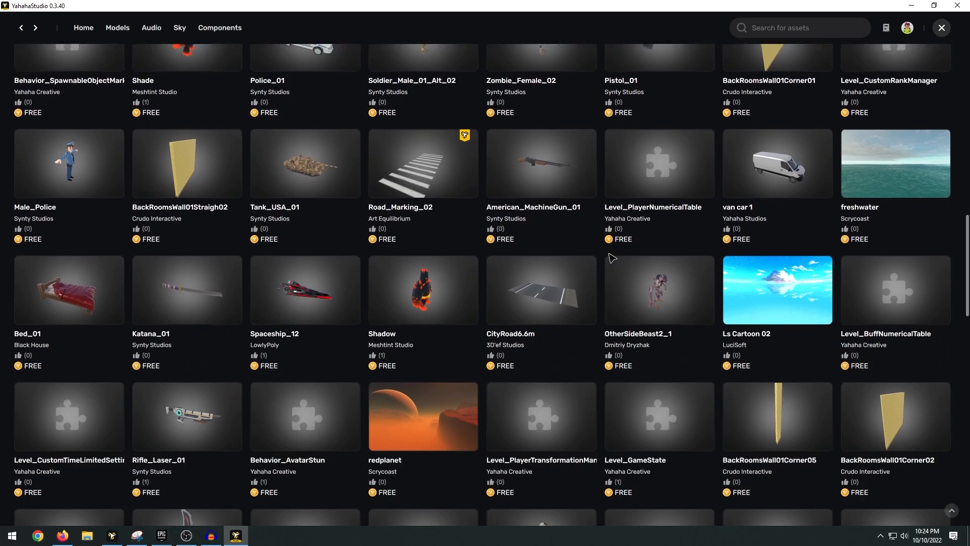
pyautogui.scroll(-3)
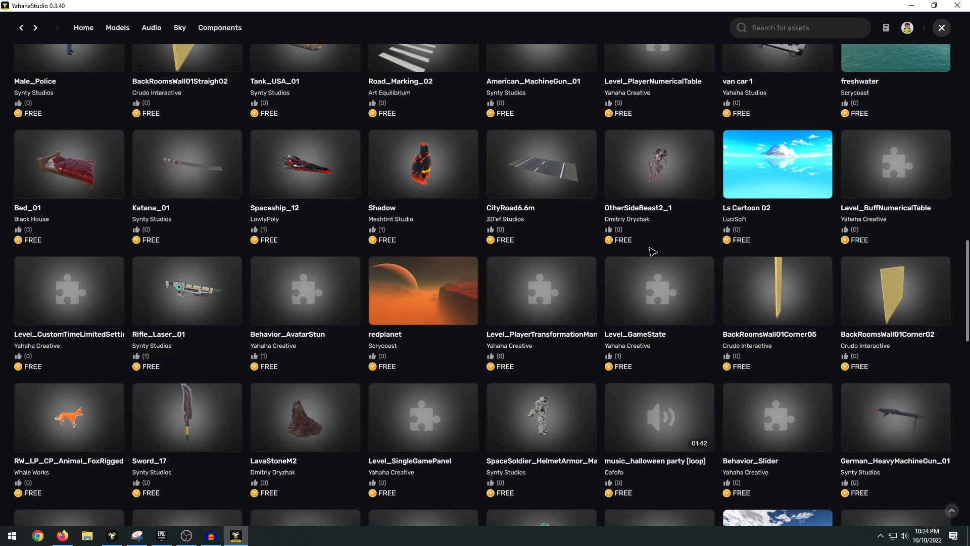
pyautogui.scroll(-3)
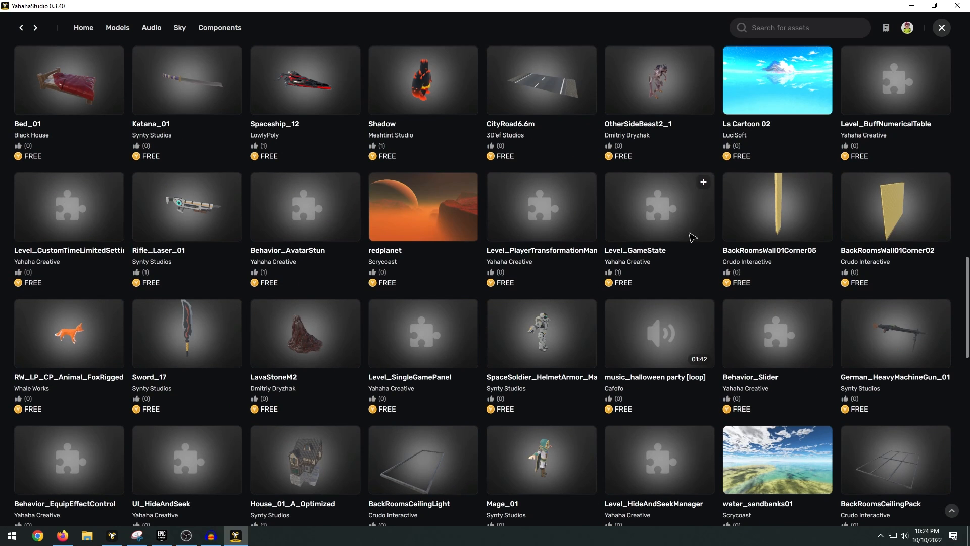
pyautogui.scroll(-3)
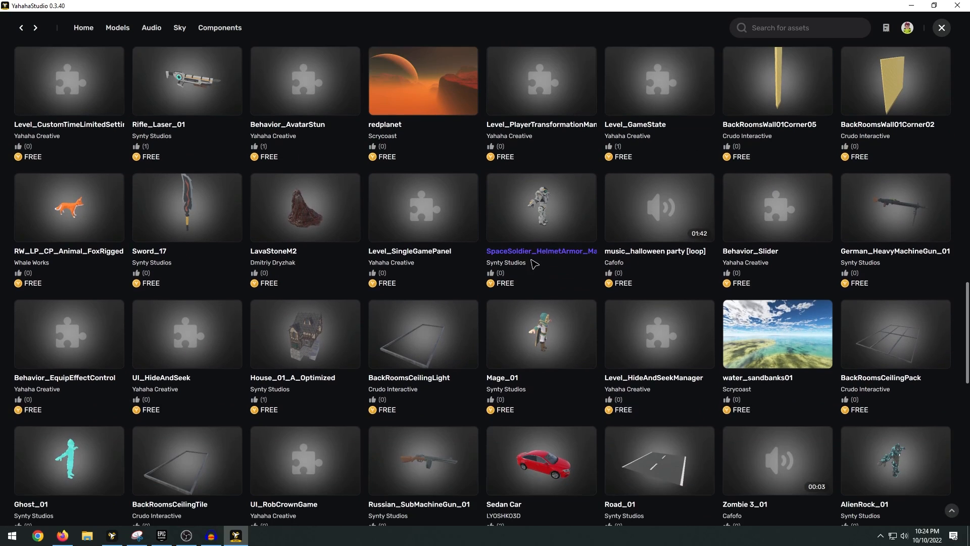
pyautogui.scroll(-3)
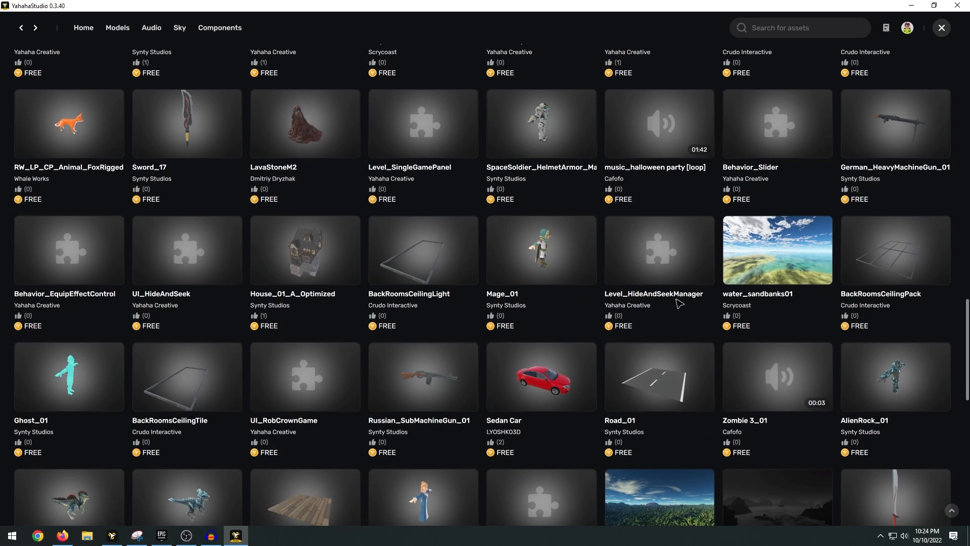
pyautogui.scroll(-3)
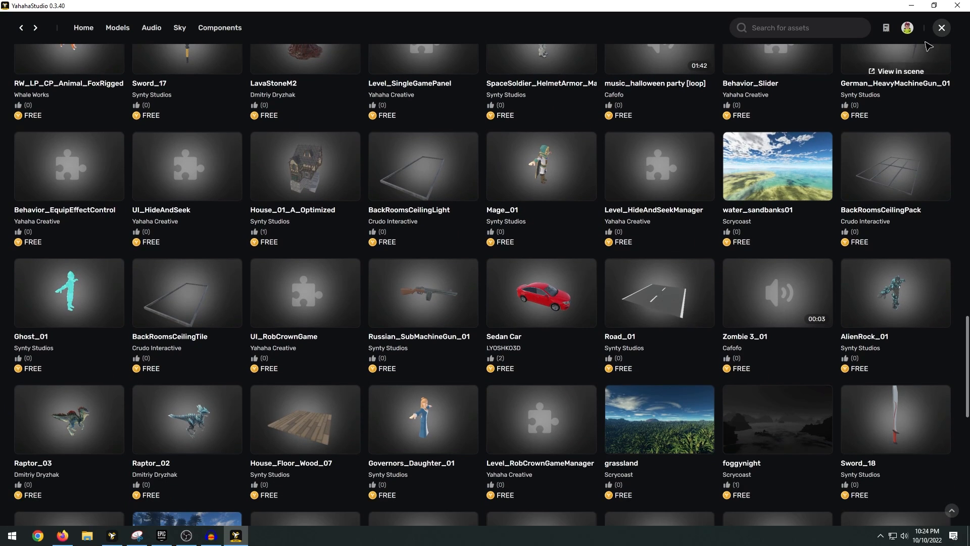
pyautogui.click(940, 28)
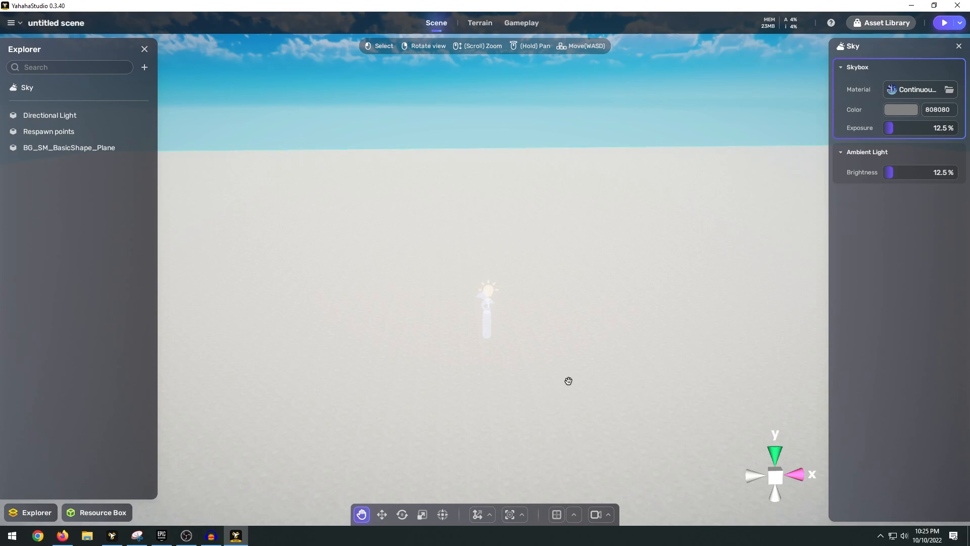
pyautogui.moveTo(492, 298)
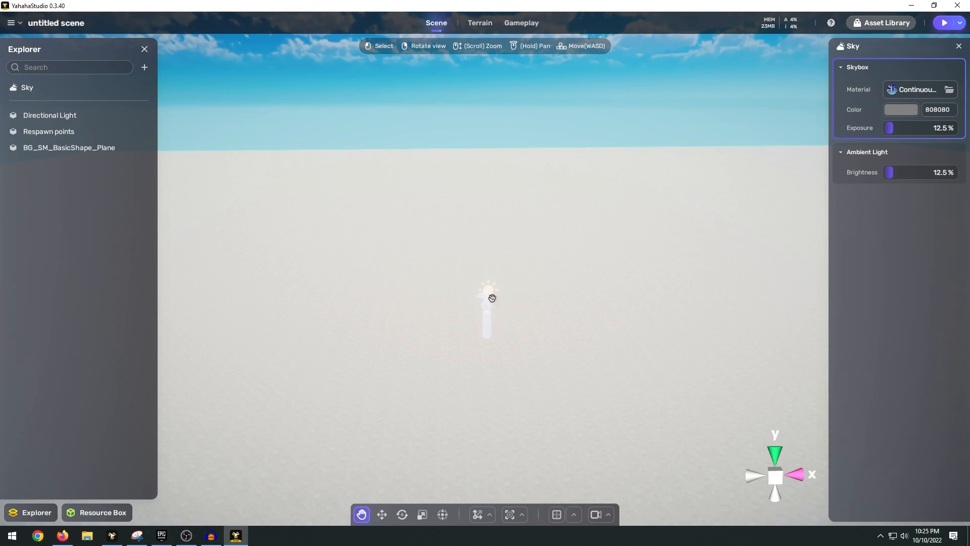
pyautogui.click(259, 535)
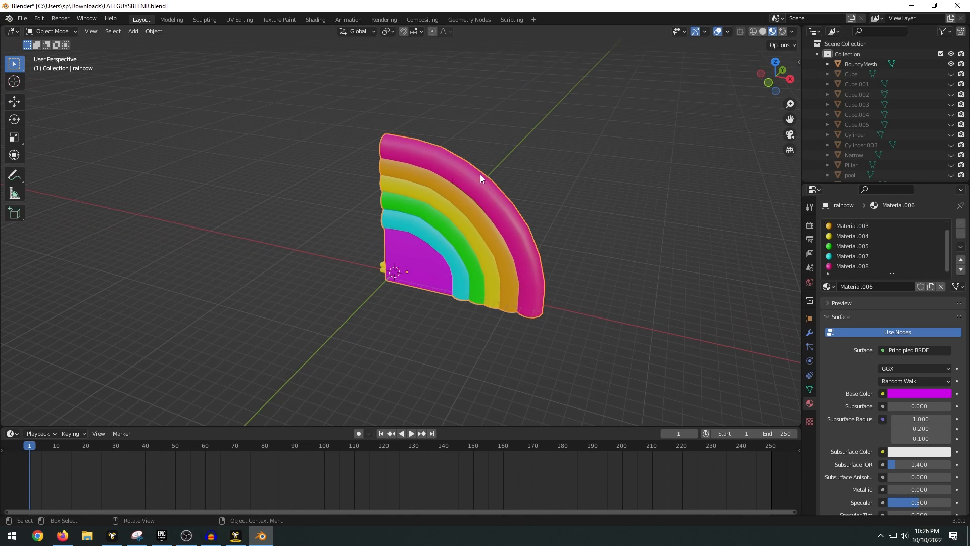
pyautogui.moveTo(472, 198)
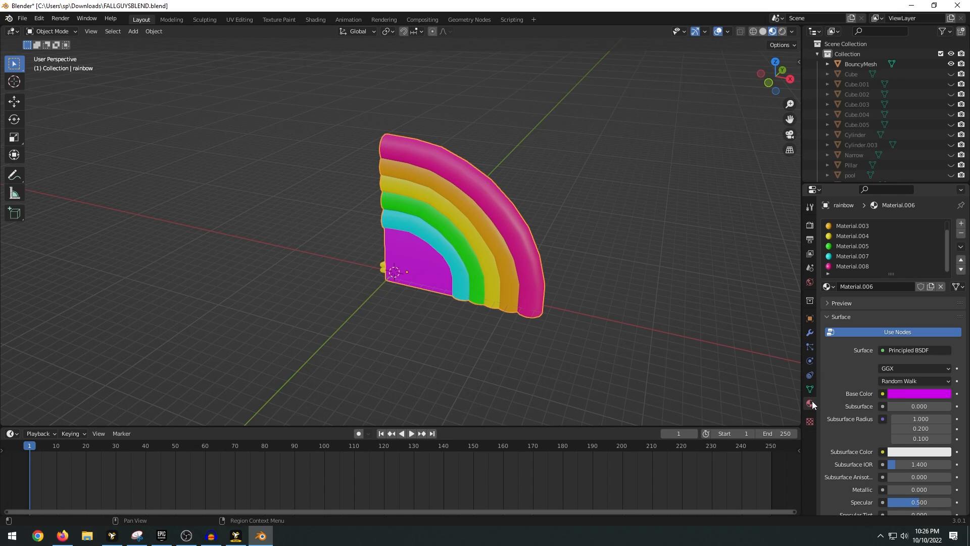
# - Export the rainbow model from Blender as RainbowTest.fbx
pyautogui.scroll(-3)
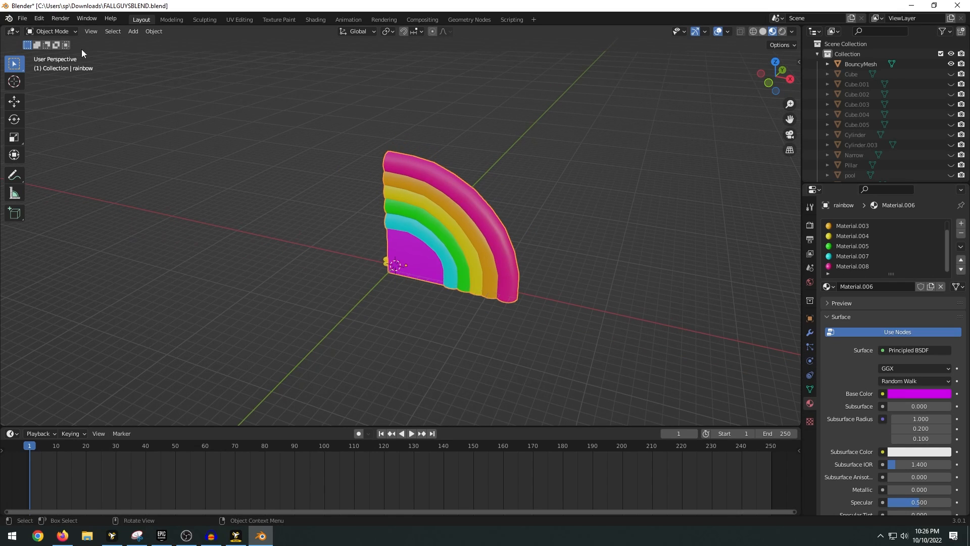
pyautogui.click(21, 18)
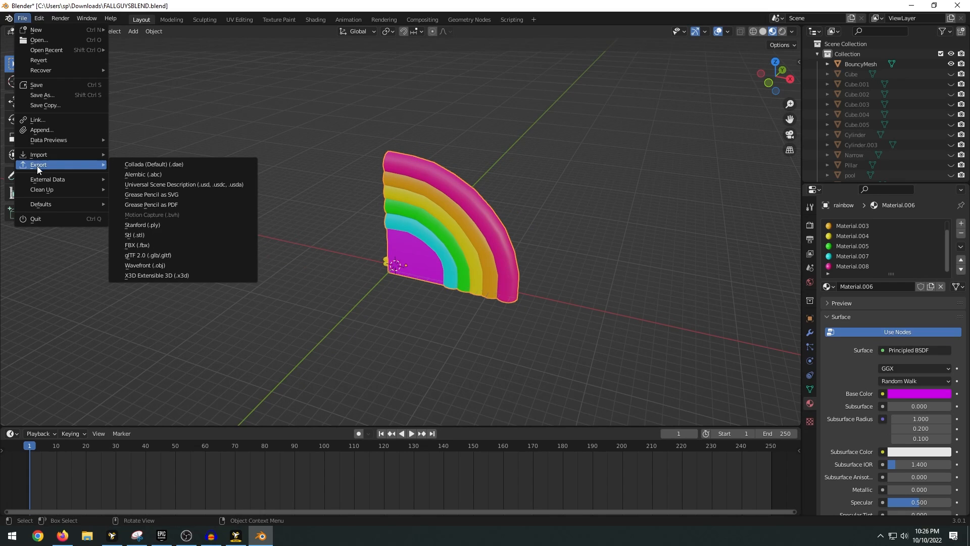
pyautogui.click(137, 245)
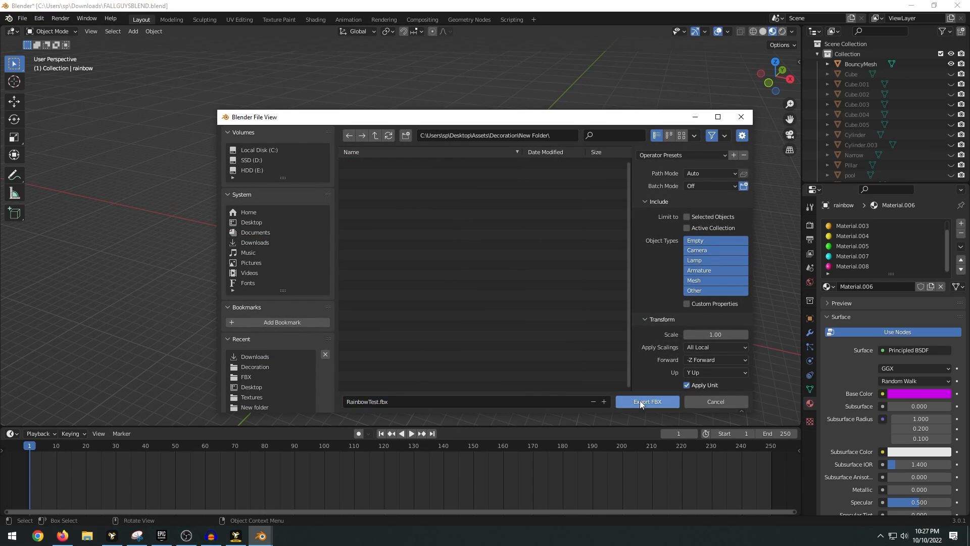
pyautogui.click(646, 400)
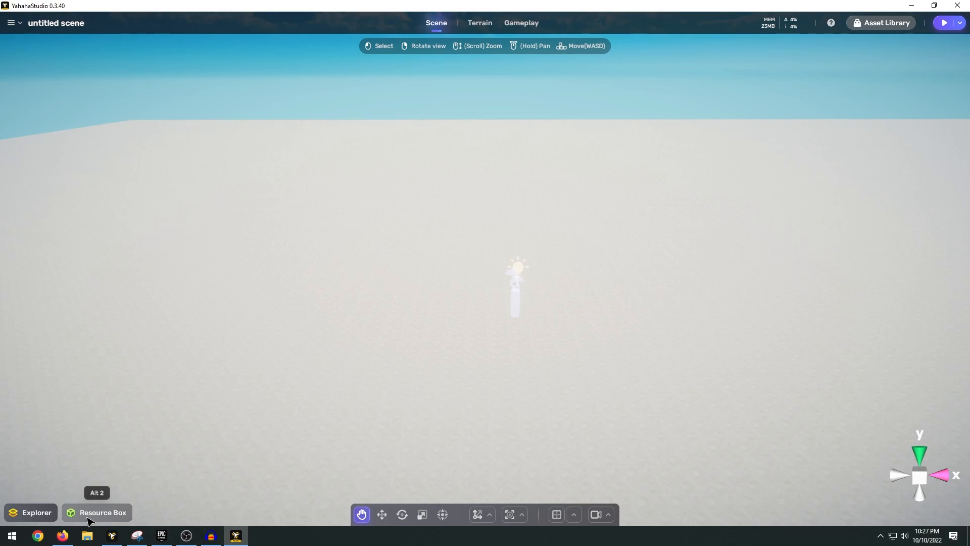
# - Show the Resource Box's Space Content tab with its empty Imported section
pyautogui.click(102, 512)
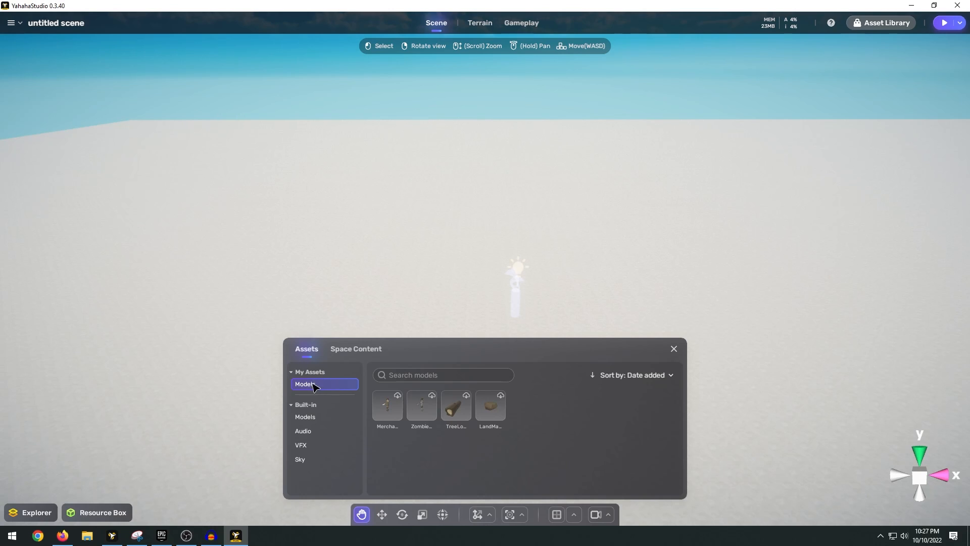
pyautogui.moveTo(550, 420)
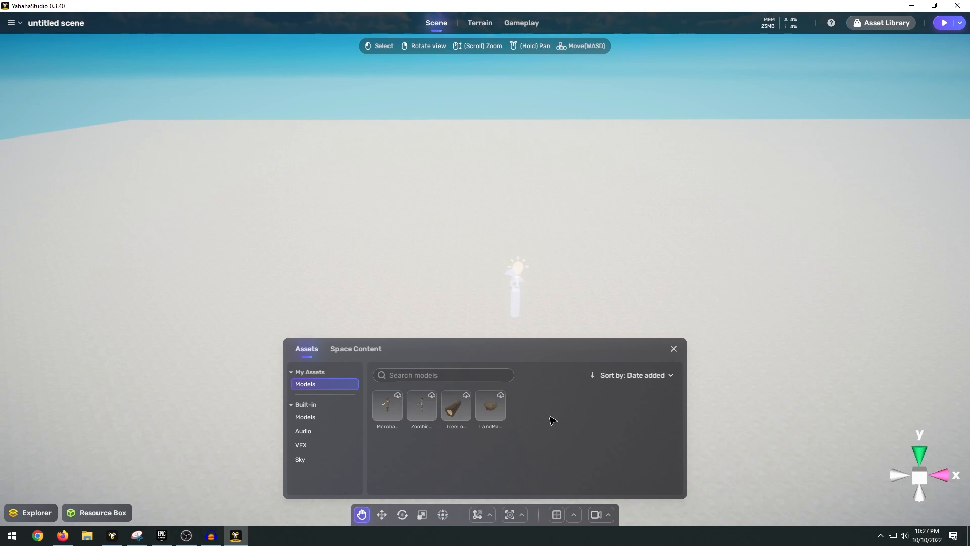
pyautogui.moveTo(305, 416)
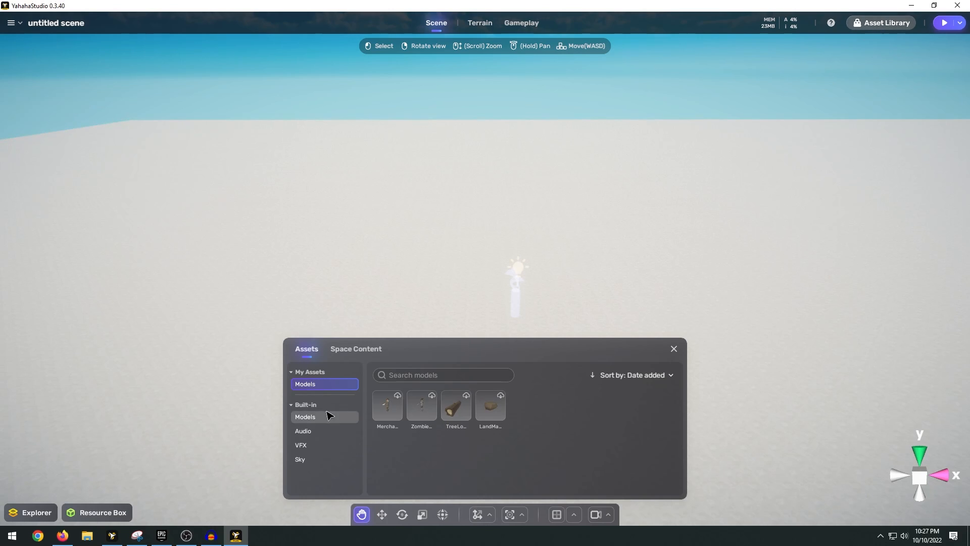
pyautogui.moveTo(320, 414)
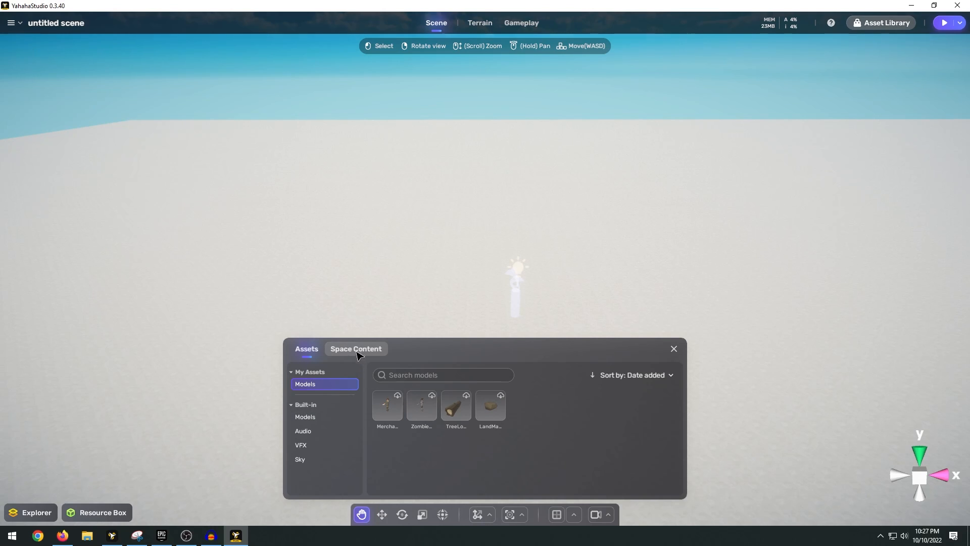
pyautogui.click(356, 348)
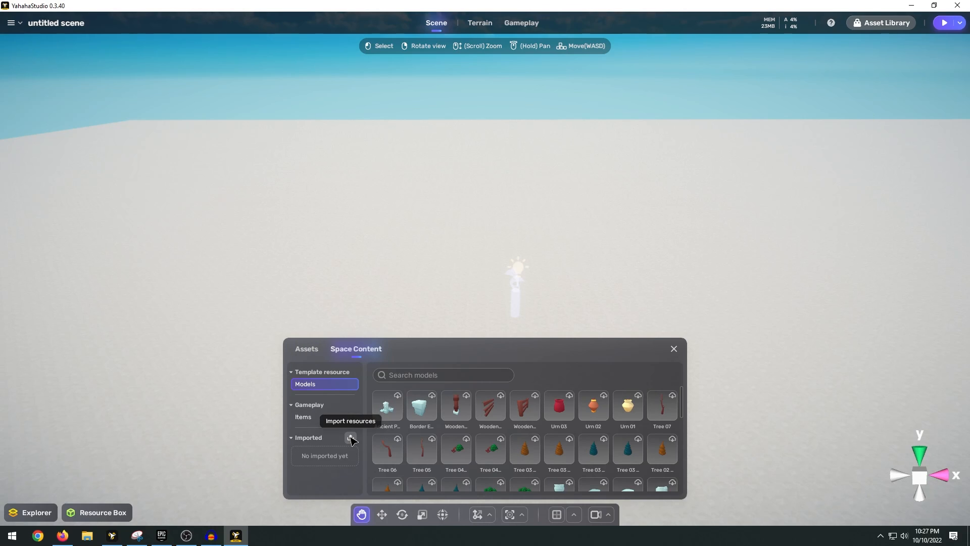
# - Import the RainbowTest model and reposition it on the ground with the Move tool
pyautogui.click(350, 440)
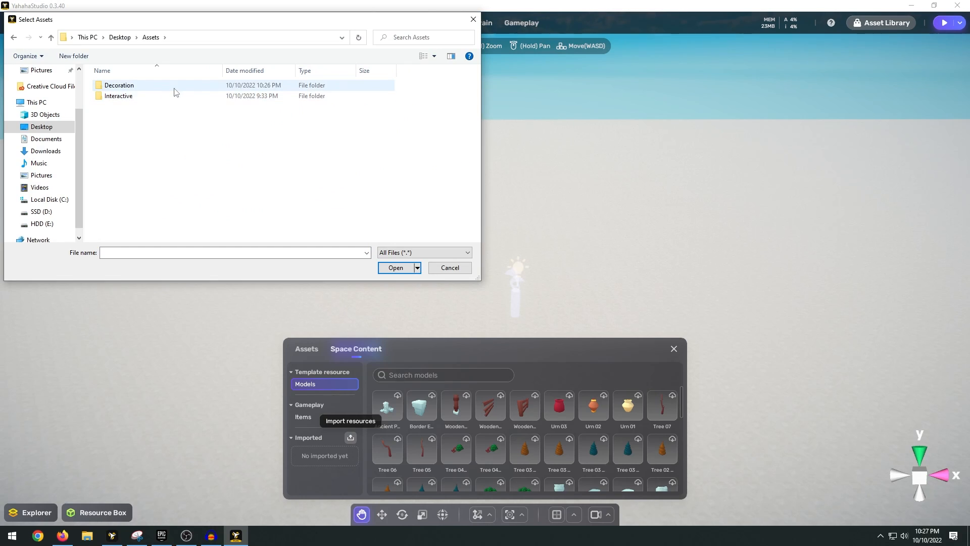
pyautogui.moveTo(141, 93)
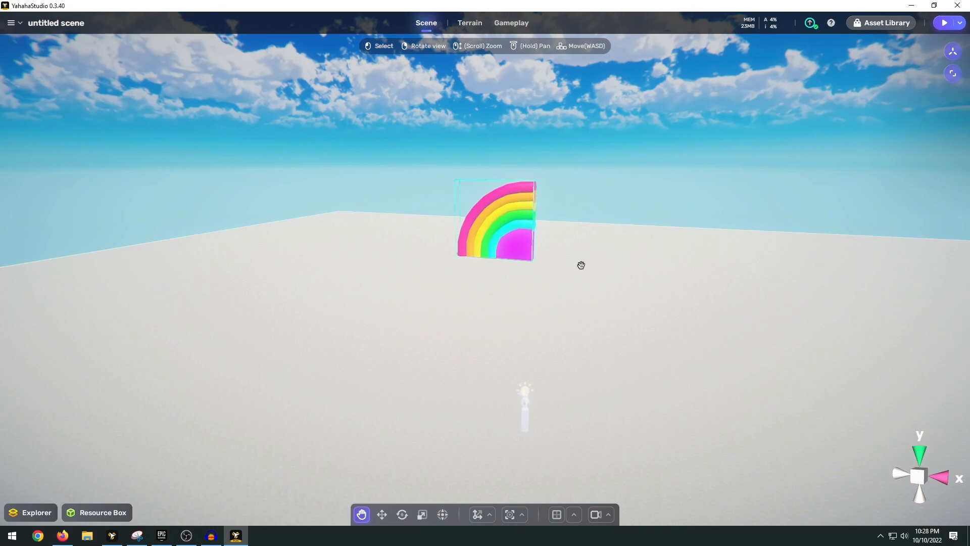
pyautogui.click(382, 514)
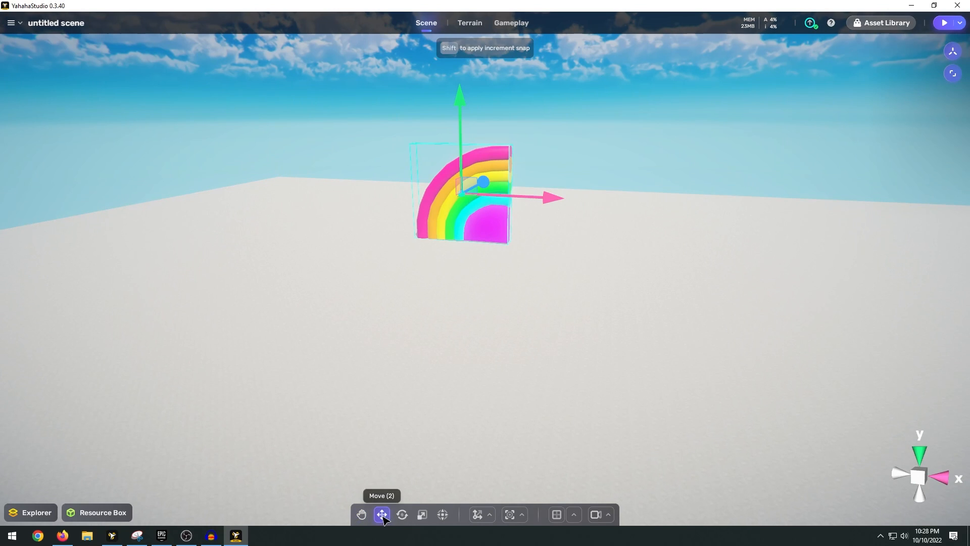
pyautogui.click(422, 515)
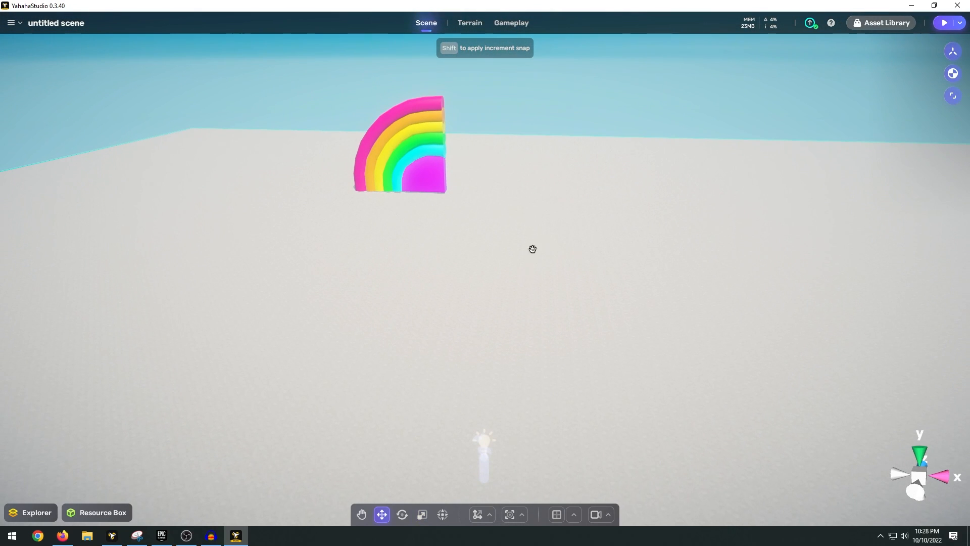
pyautogui.moveTo(532, 248); pyautogui.dragTo(526, 304)
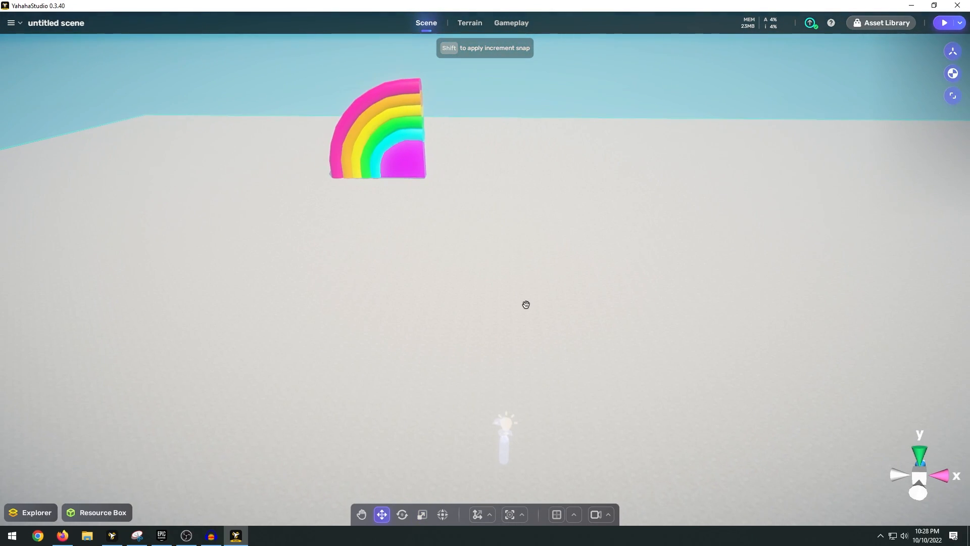
pyautogui.moveTo(526, 305); pyautogui.dragTo(602, 263)
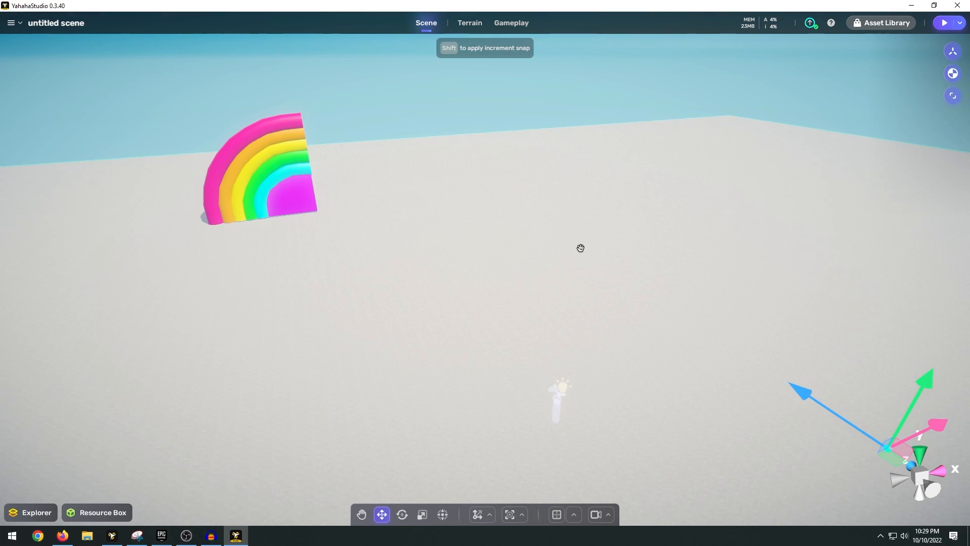
# - Import the bounce pad FBX from the Decoration folder and view it up close
pyautogui.click(350, 437)
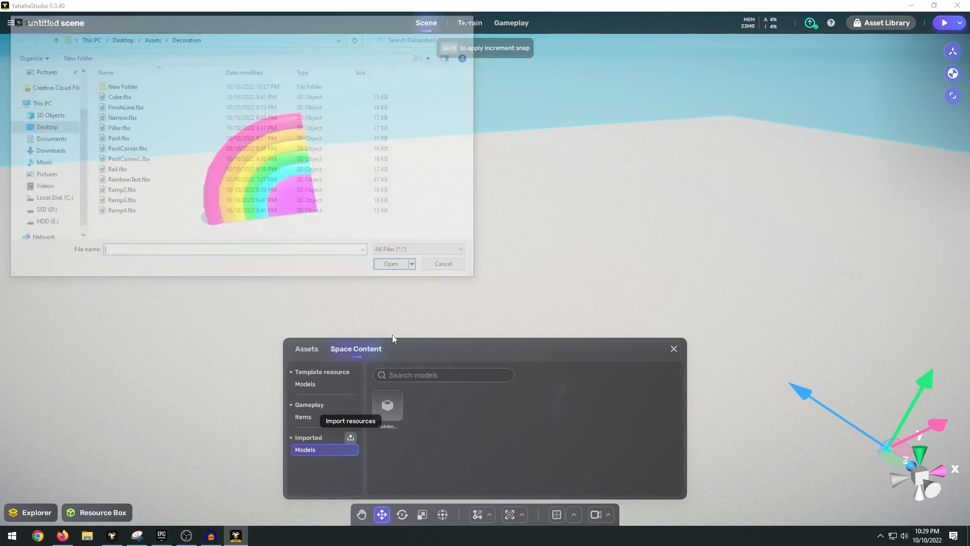
pyautogui.click(390, 264)
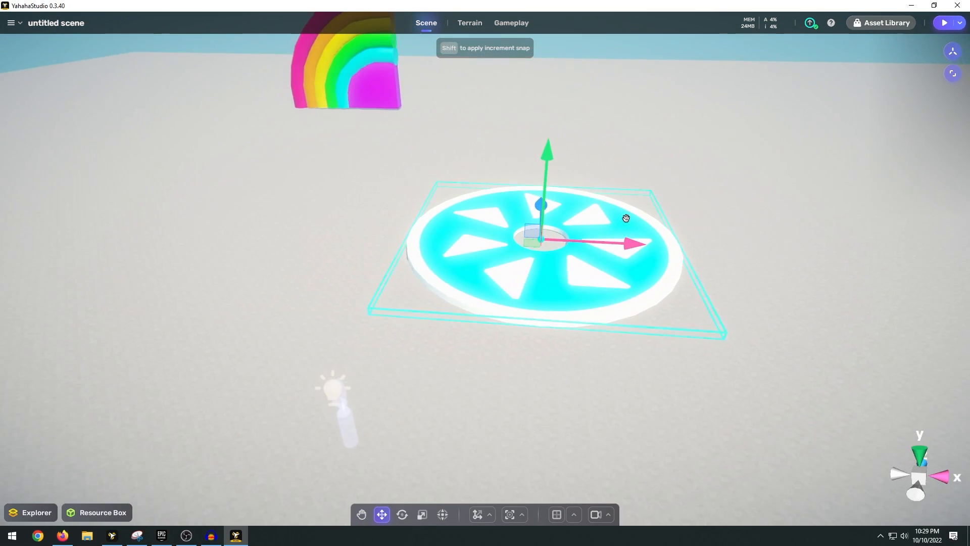
pyautogui.moveTo(625, 218); pyautogui.dragTo(546, 336)
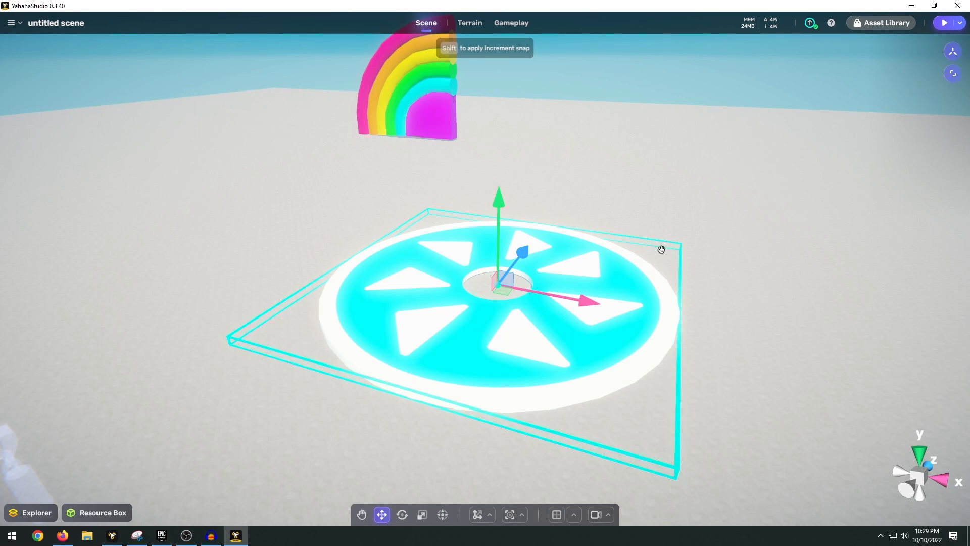
# - Add a Rotate component to the pad with 2-second turns looping infinitely
pyautogui.click(501, 285)
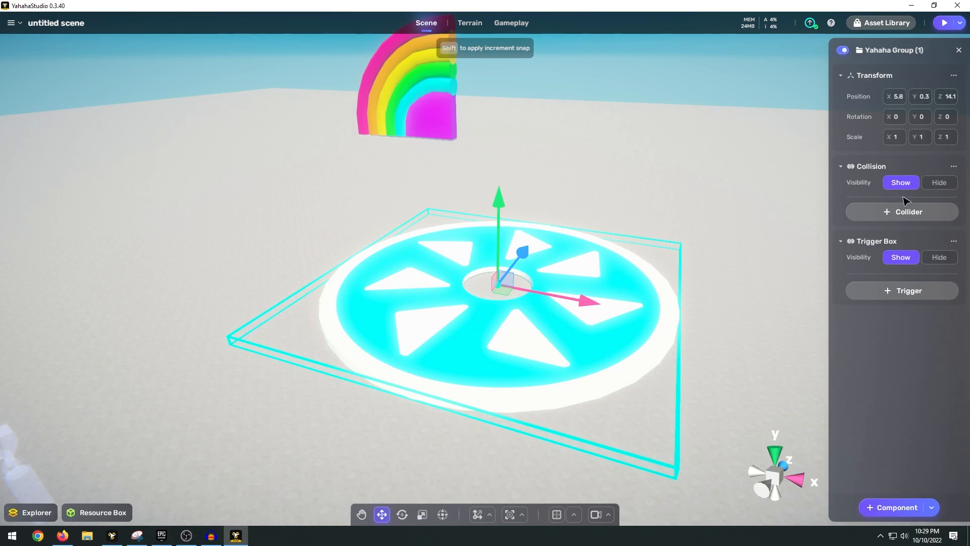
pyautogui.click(895, 507)
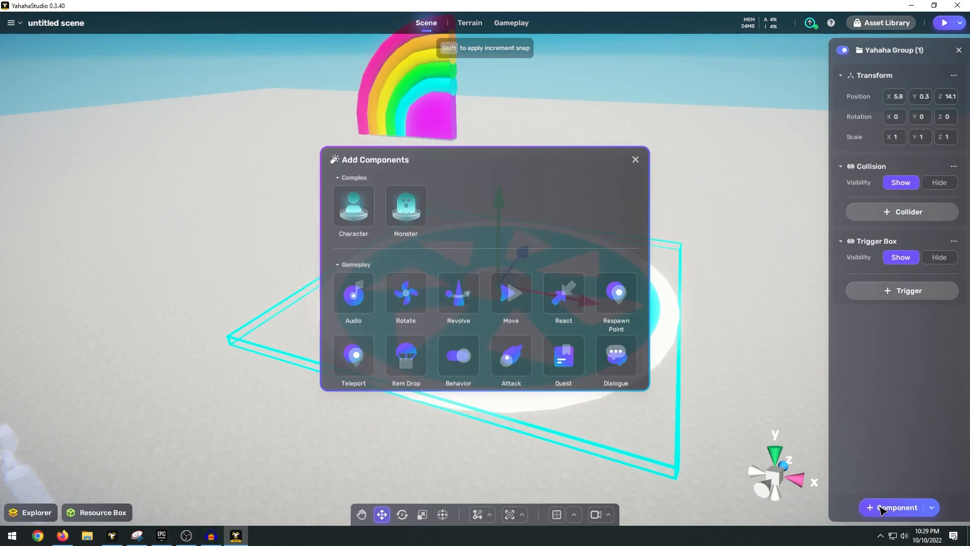
pyautogui.scroll(-3)
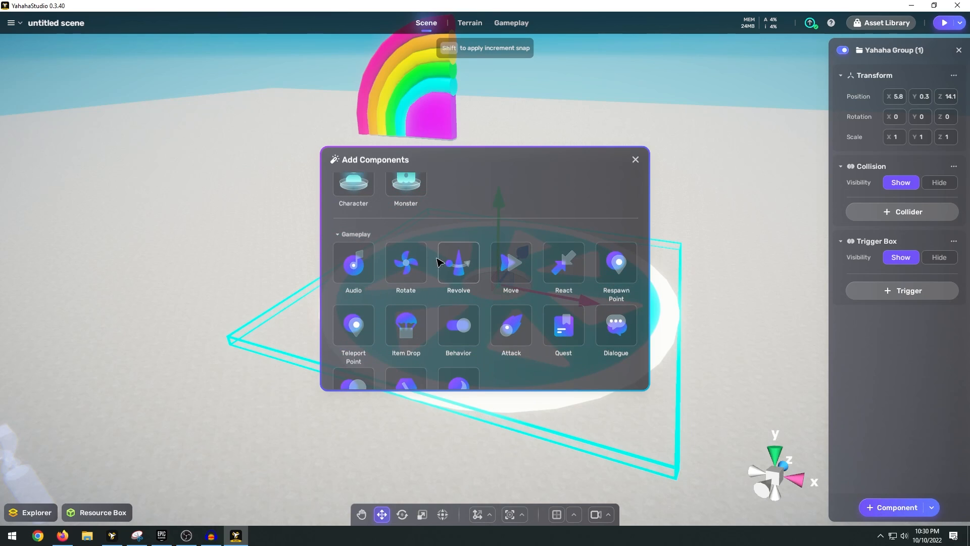
pyautogui.moveTo(405, 256)
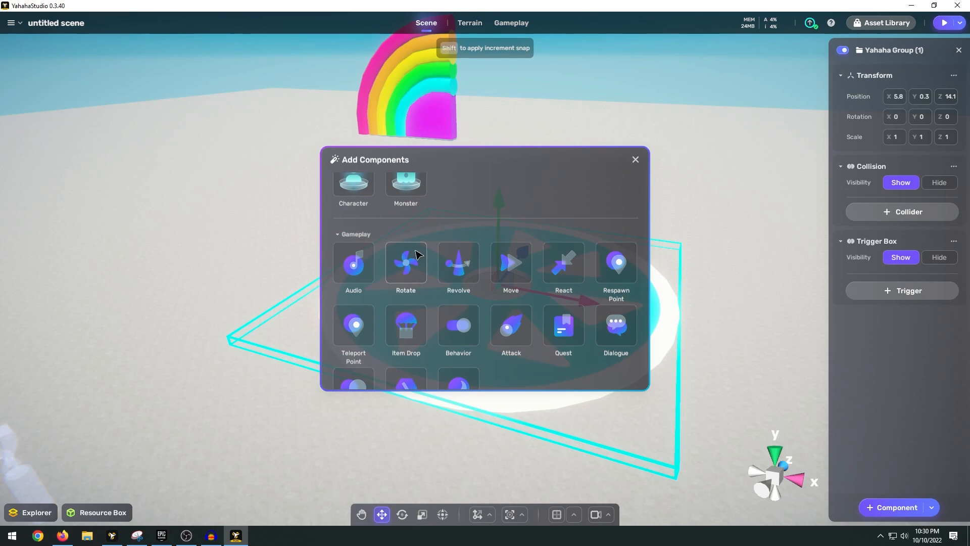
pyautogui.moveTo(390, 364)
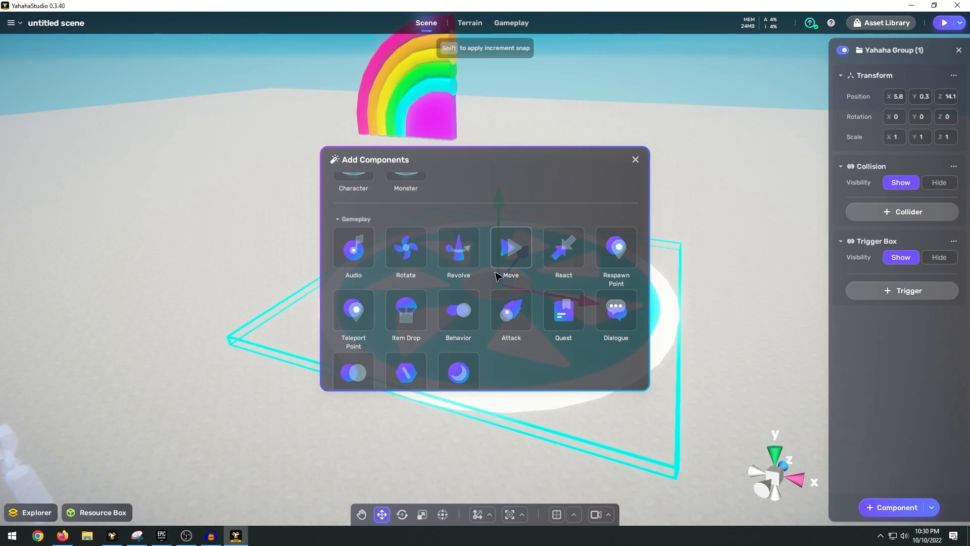
pyautogui.moveTo(473, 309)
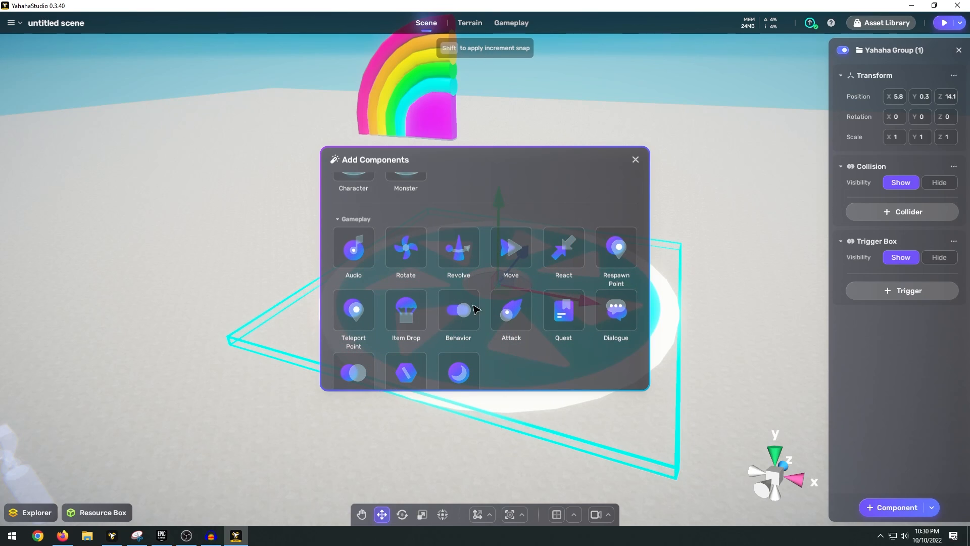
pyautogui.click(405, 248)
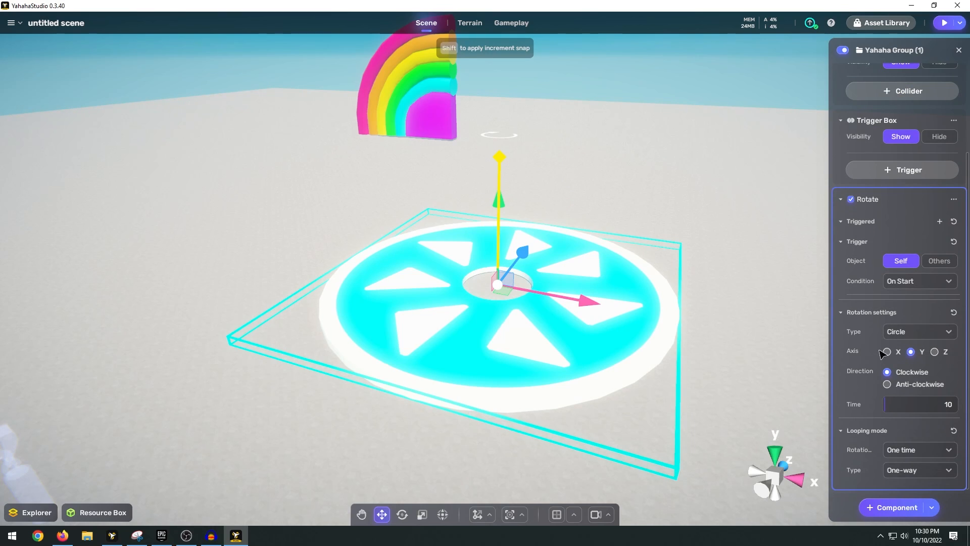
pyautogui.click(922, 404)
pyautogui.write('2')
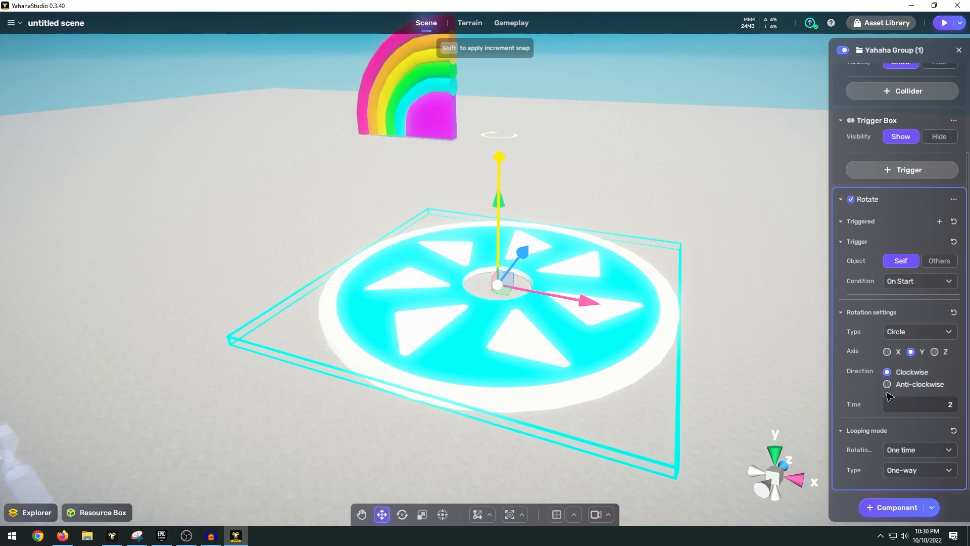
pyautogui.click(918, 450)
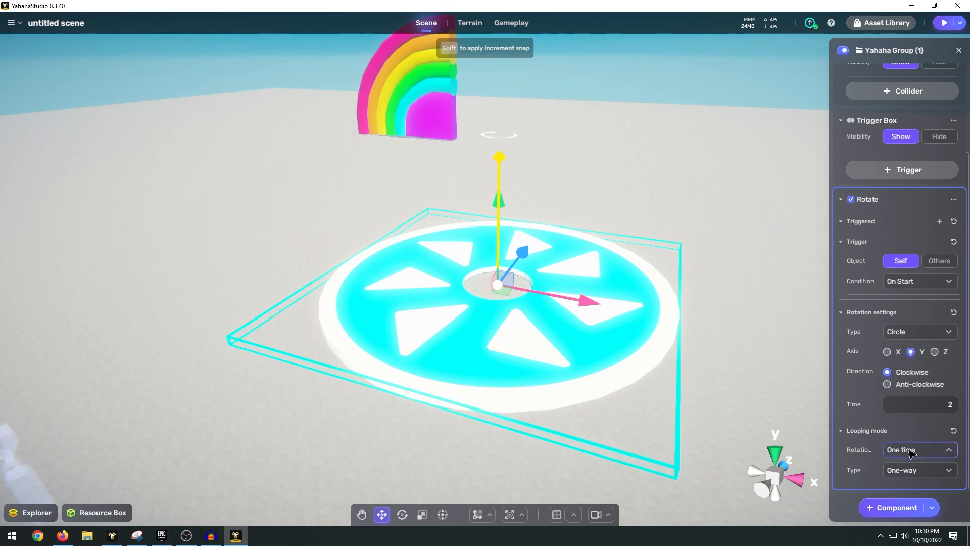
pyautogui.click(918, 450)
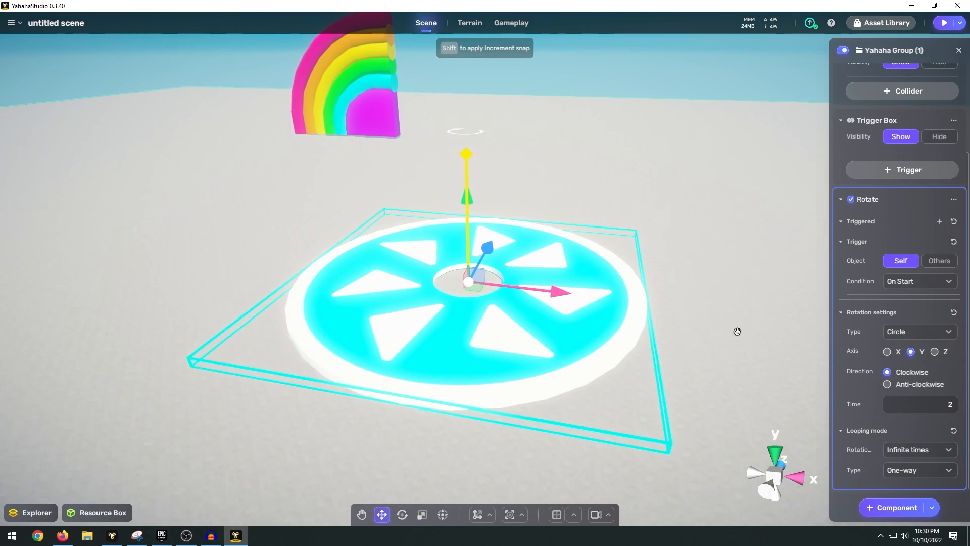
pyautogui.click(945, 23)
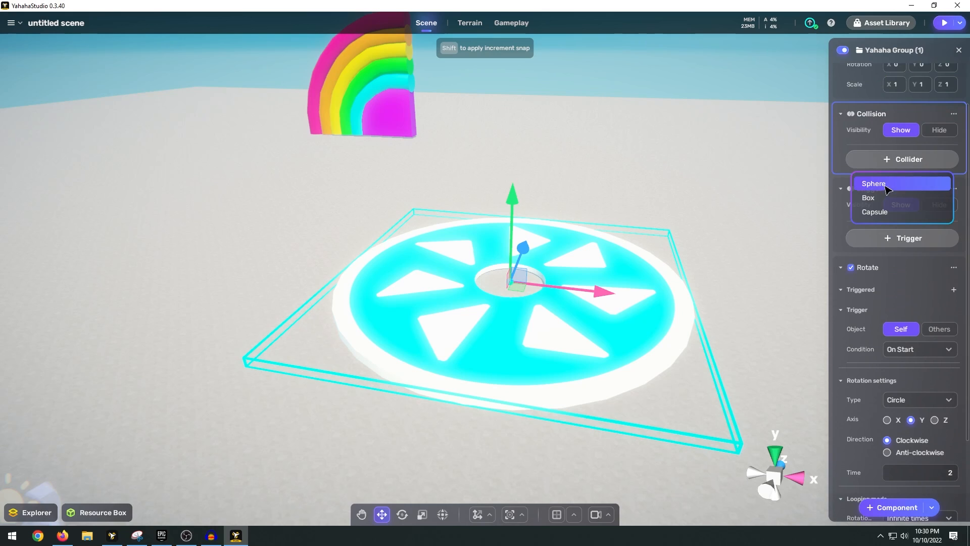
# - Add a Box collider to the spinning wheel pad and adjust its properties
pyautogui.click(868, 198)
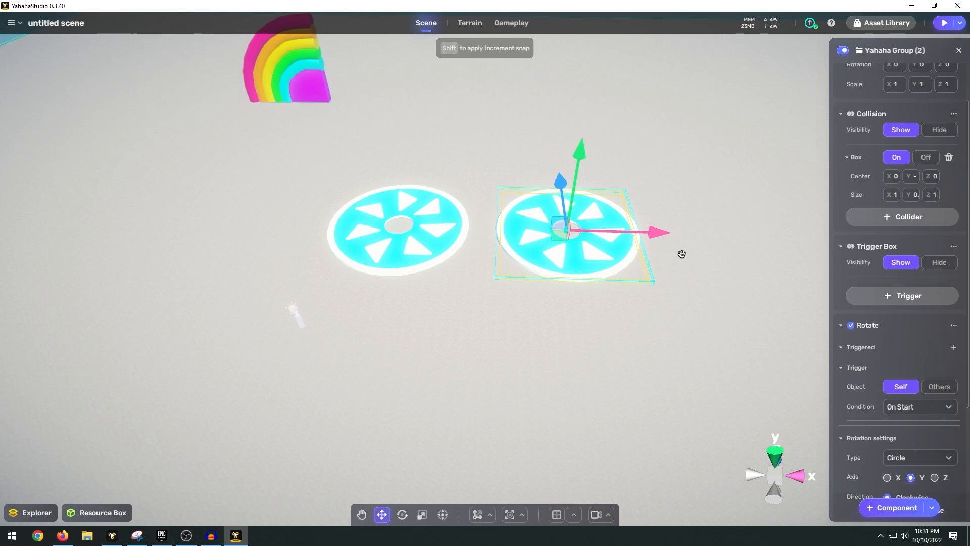
pyautogui.scroll(-3)
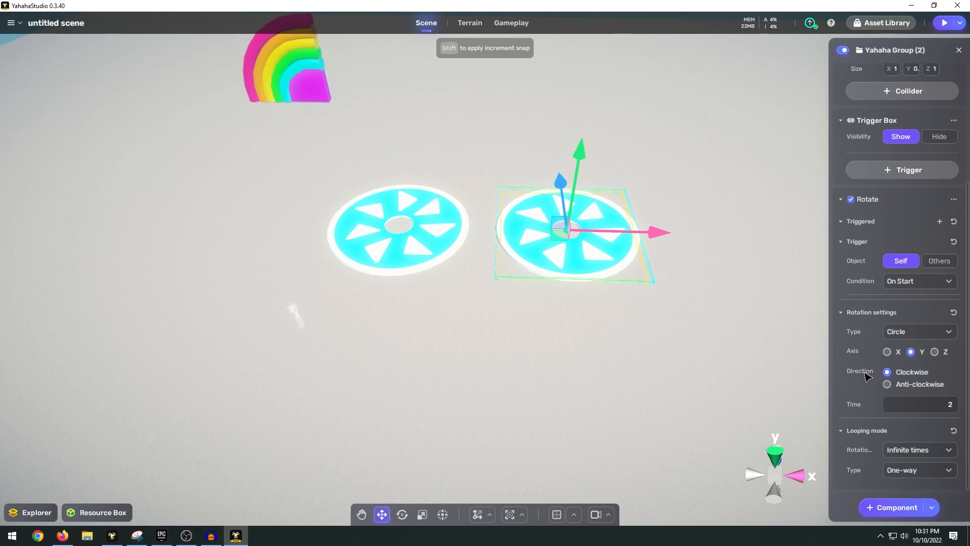
pyautogui.click(888, 383)
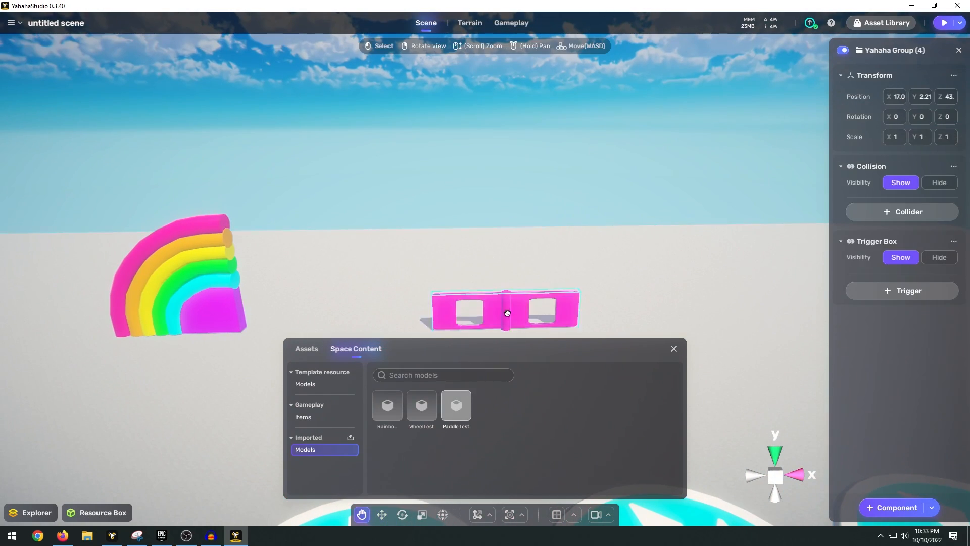
# - Dismiss the imported models library and frame the pink PaddleTest model close up
pyautogui.click(382, 515)
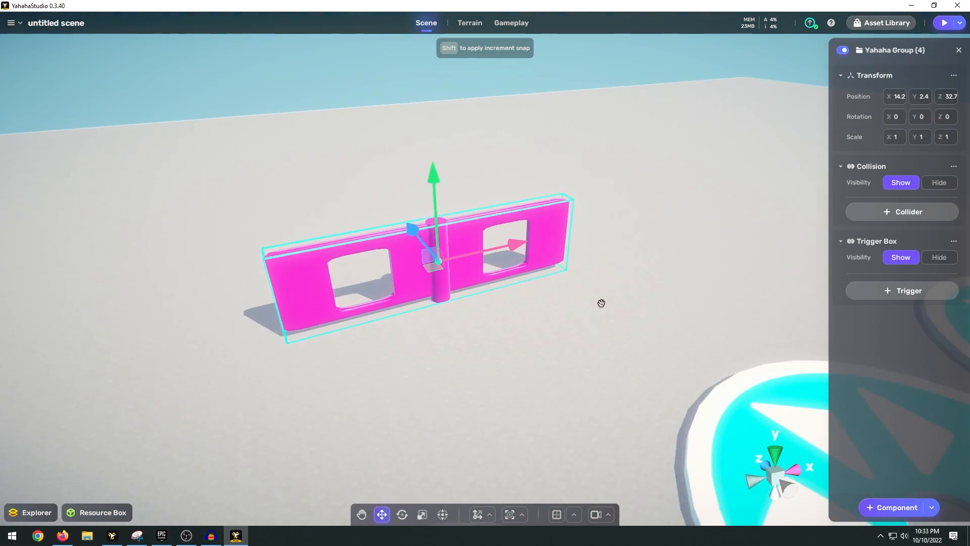
pyautogui.moveTo(600, 303); pyautogui.dragTo(507, 353)
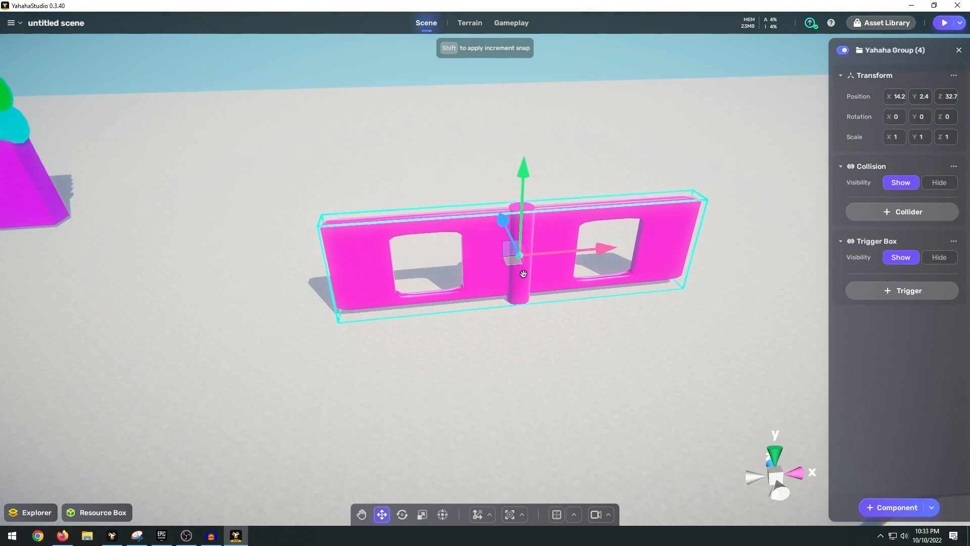
pyautogui.moveTo(427, 304)
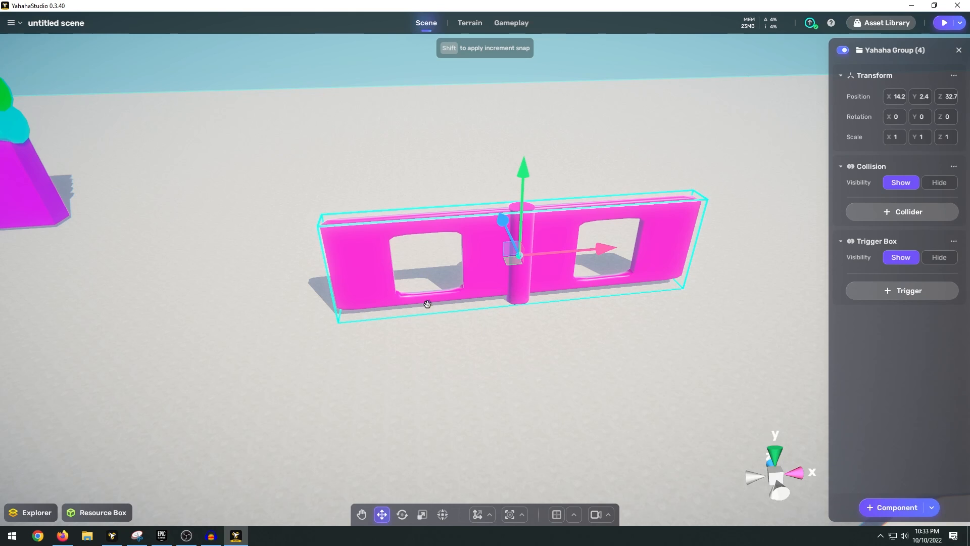
pyautogui.moveTo(427, 304); pyautogui.dragTo(457, 224)
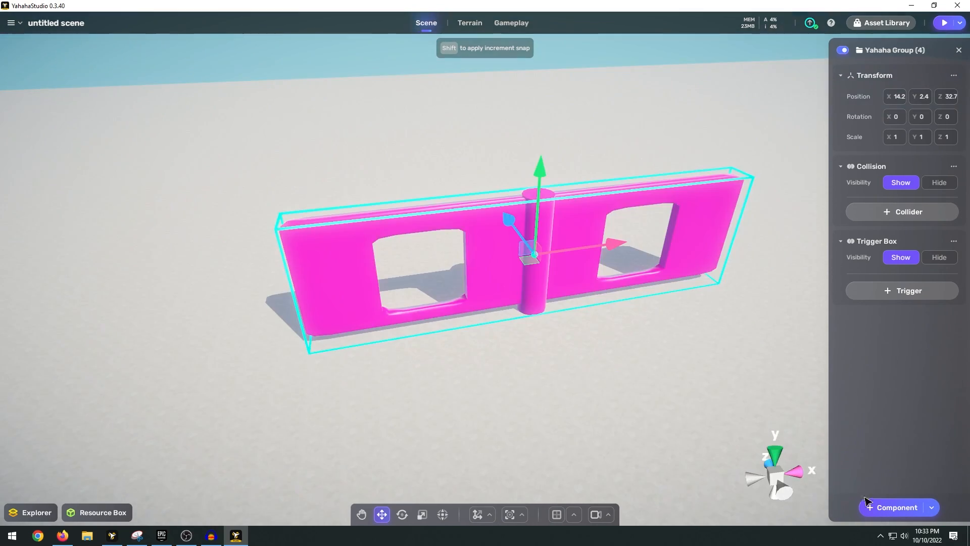
# - Give the pink paddle a Rotate component (Y axis, 3 s) and a box collider
pyautogui.click(896, 507)
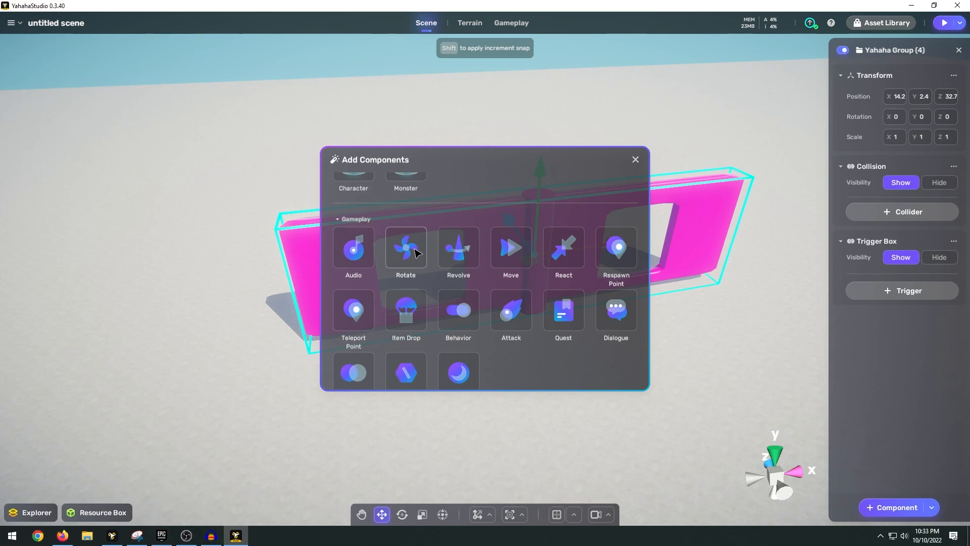
pyautogui.click(405, 251)
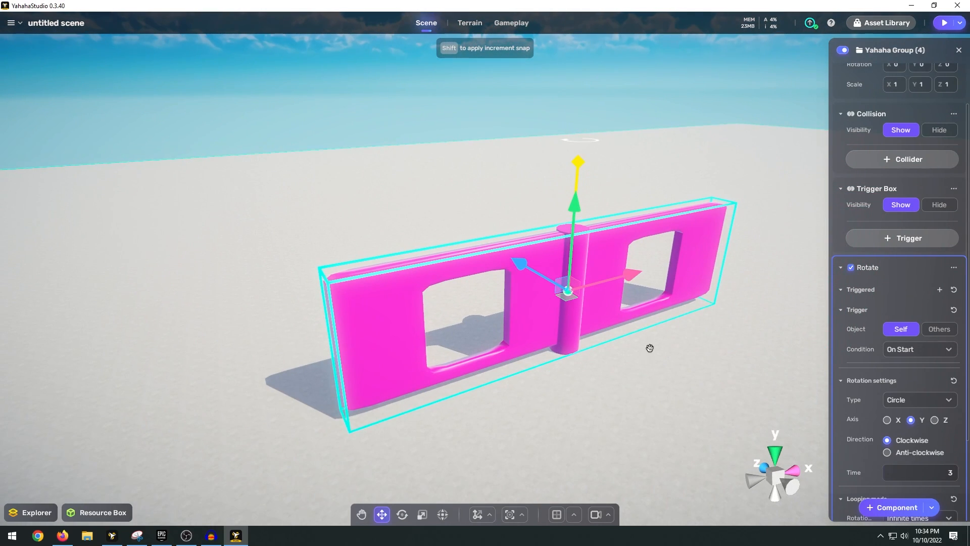
pyautogui.click(901, 159)
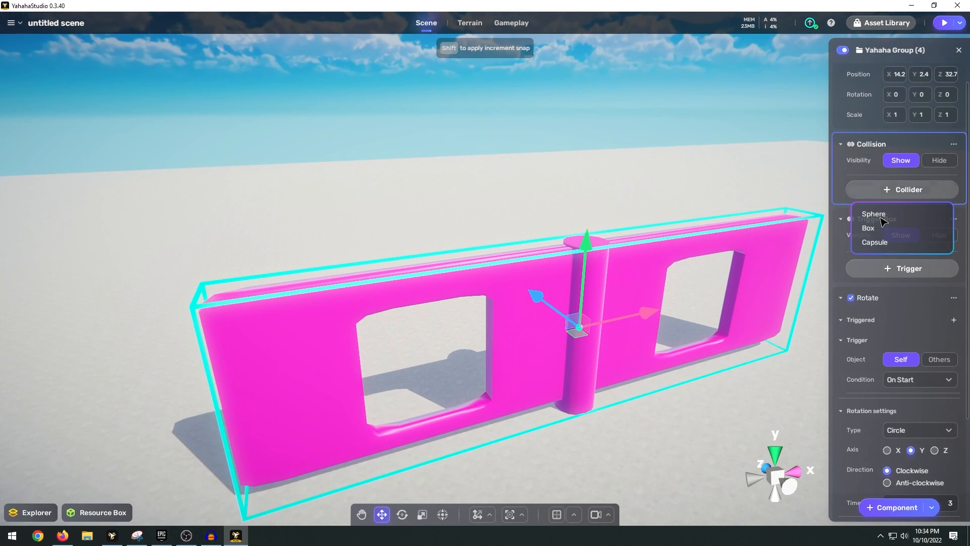
pyautogui.click(860, 228)
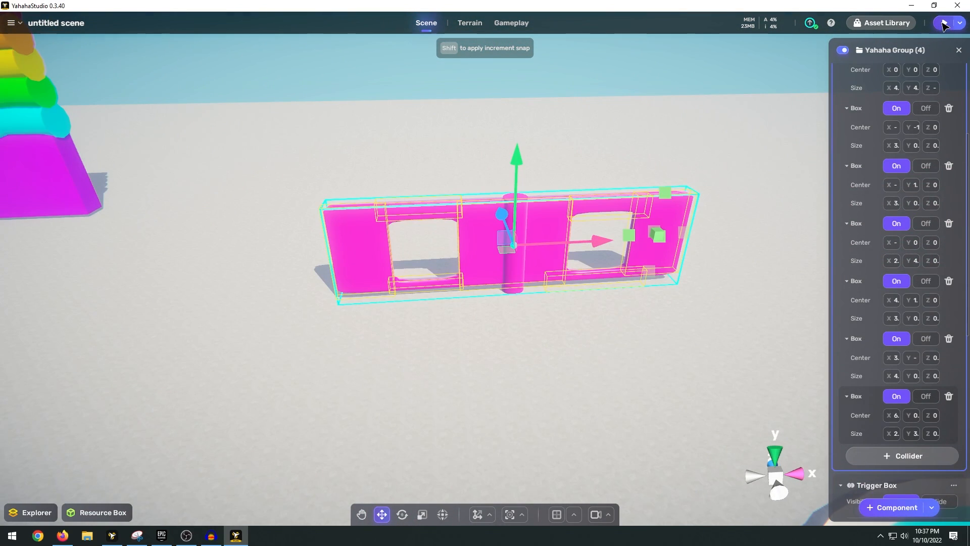
pyautogui.click(942, 22)
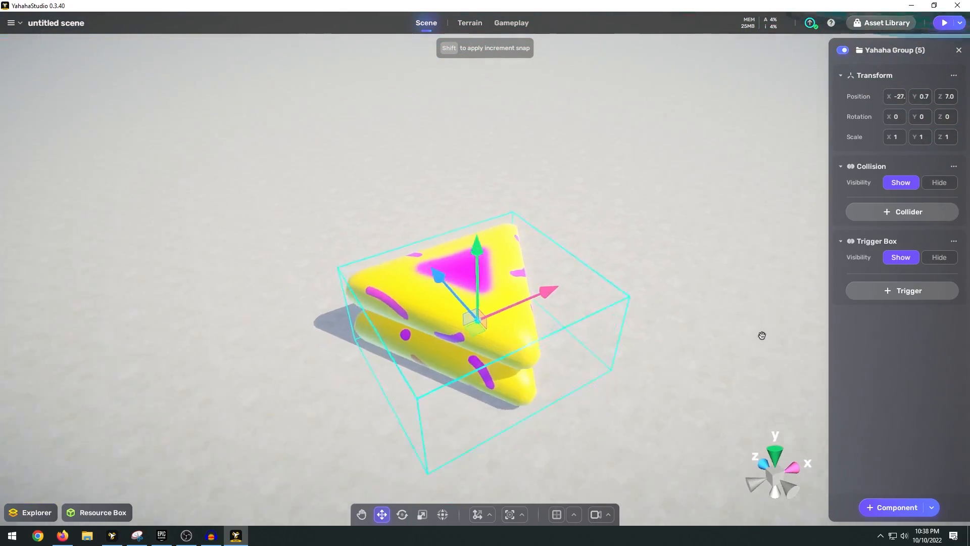
# - Zoom out to see the yellow triangular bumper among the course obstacles
pyautogui.moveTo(762, 334); pyautogui.dragTo(532, 323)
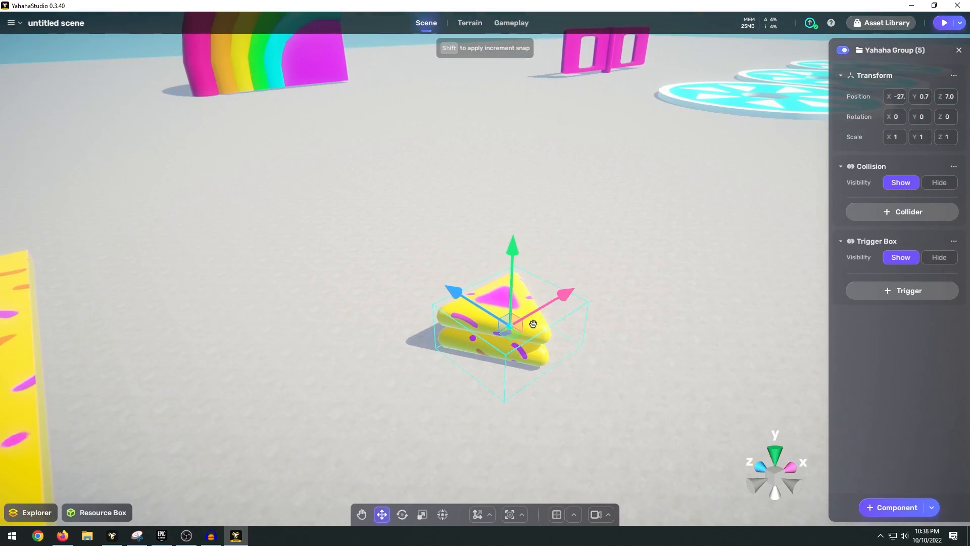
pyautogui.moveTo(436, 348)
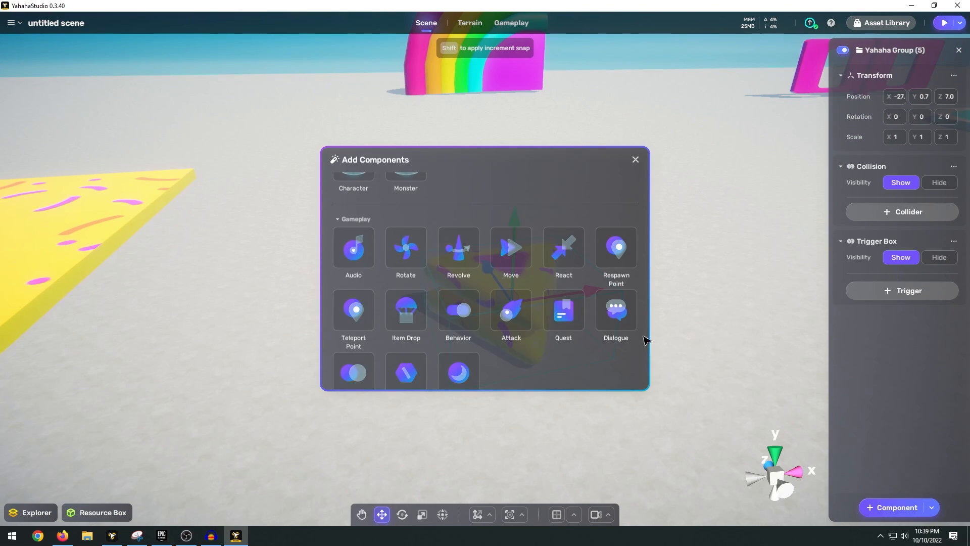
pyautogui.moveTo(379, 226)
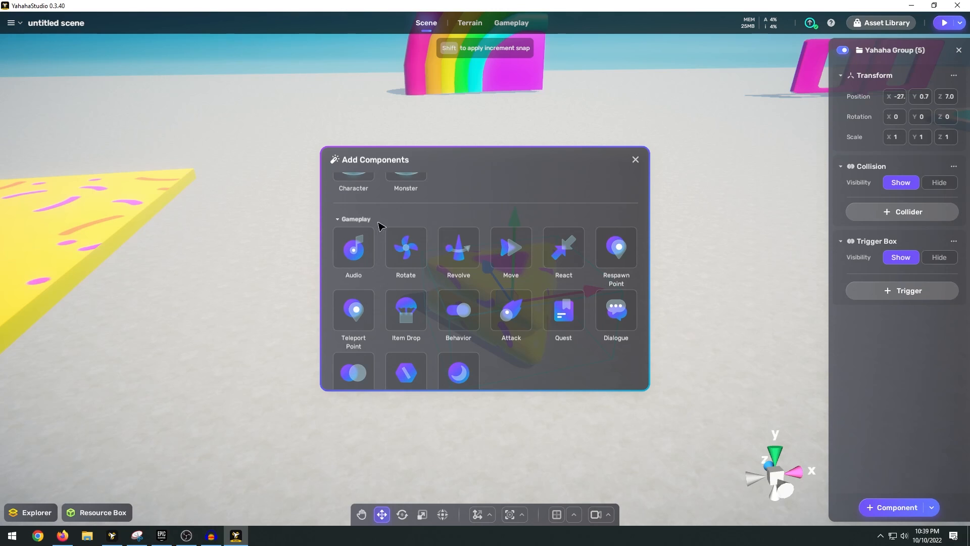
pyautogui.moveTo(561, 251)
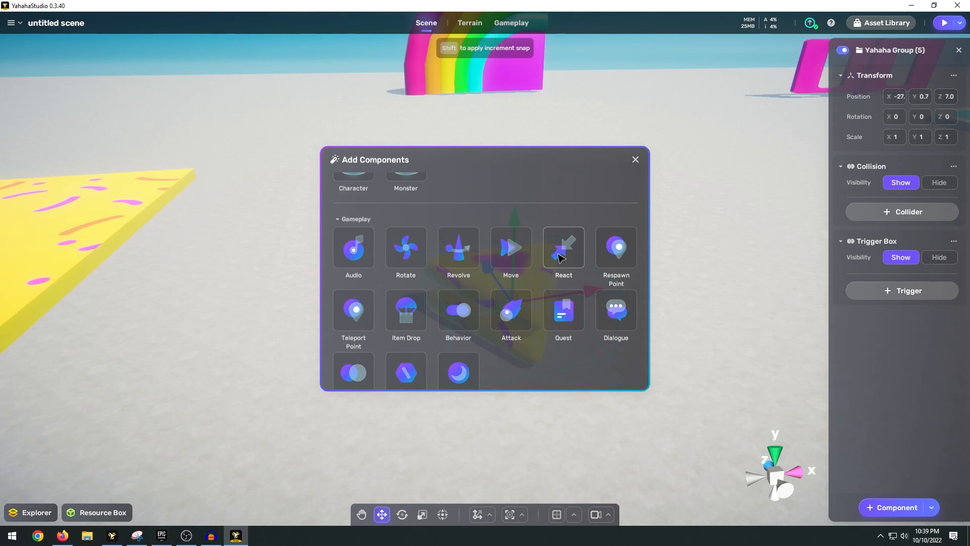
# - Add a React component set to Repel and a radius-1 sphere collider to the bumper
pyautogui.click(562, 248)
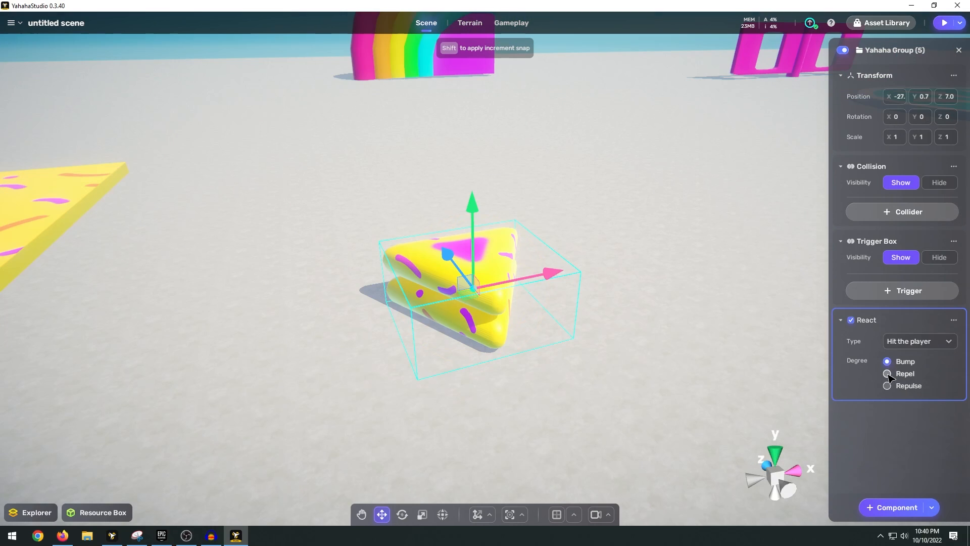
pyautogui.click(887, 373)
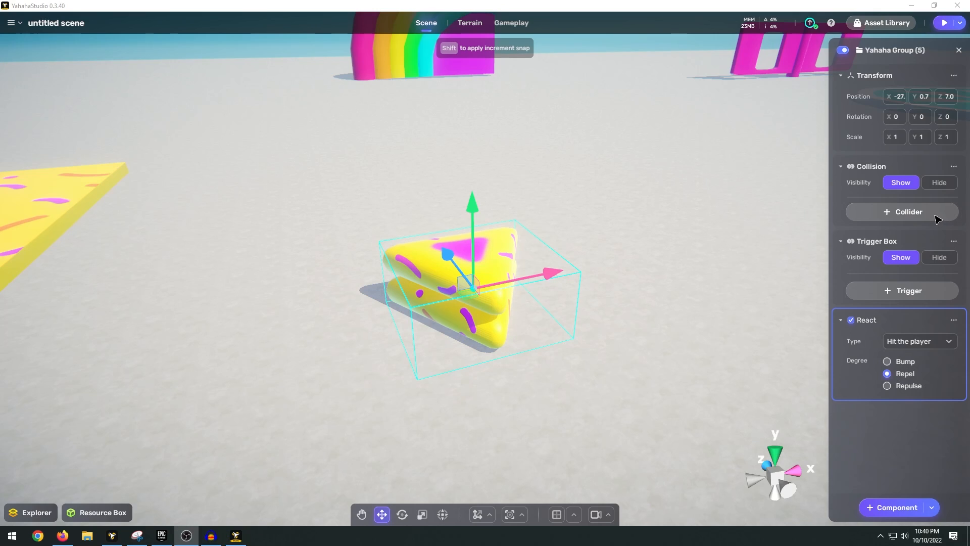
pyautogui.click(907, 211)
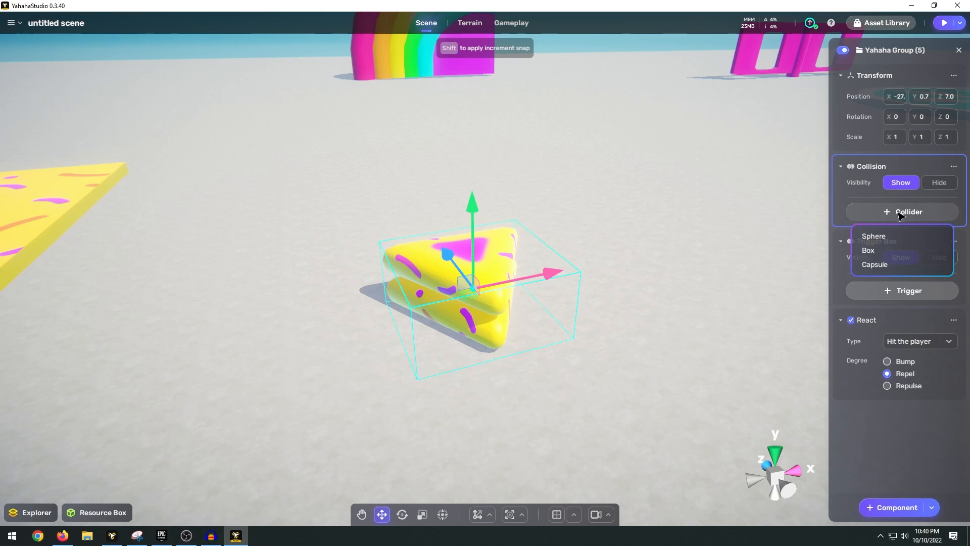
pyautogui.click(874, 236)
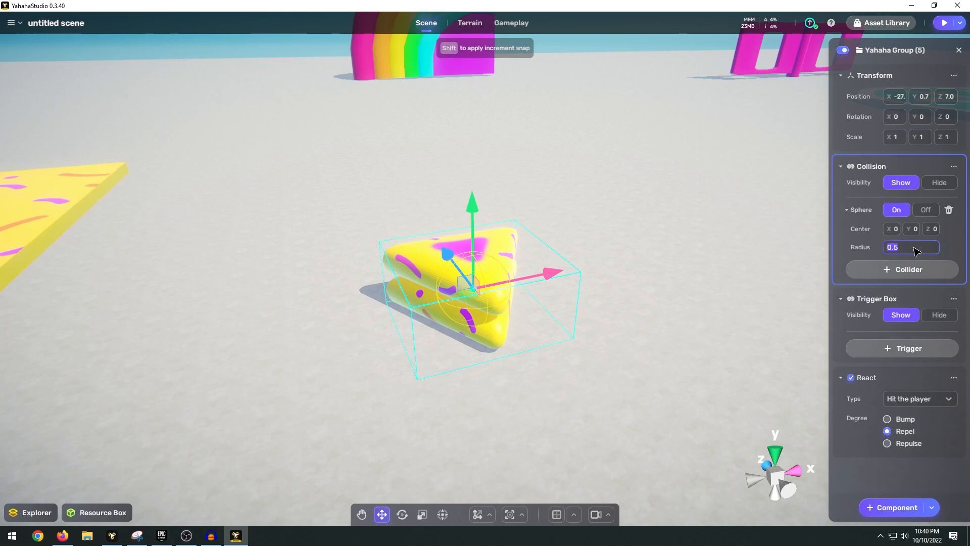
pyautogui.write('1')
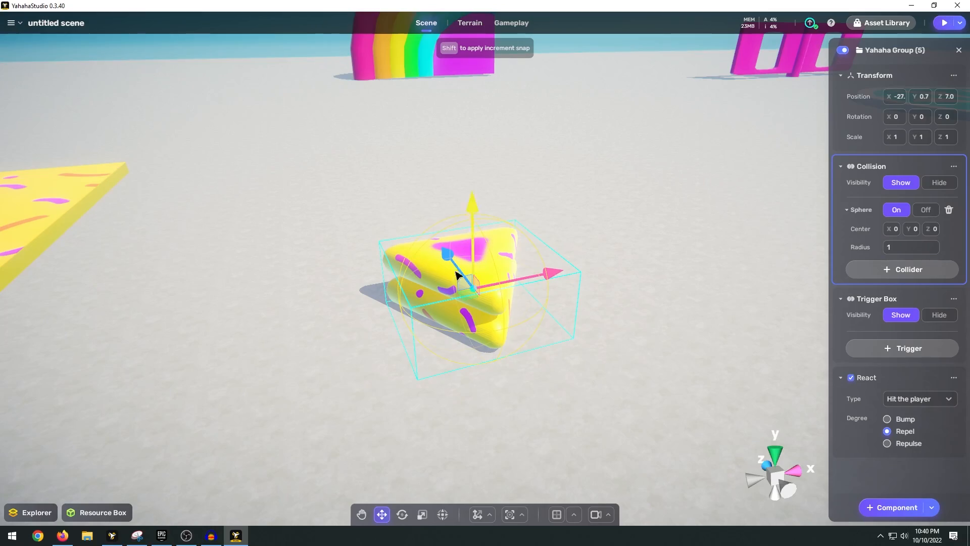
pyautogui.click(944, 23)
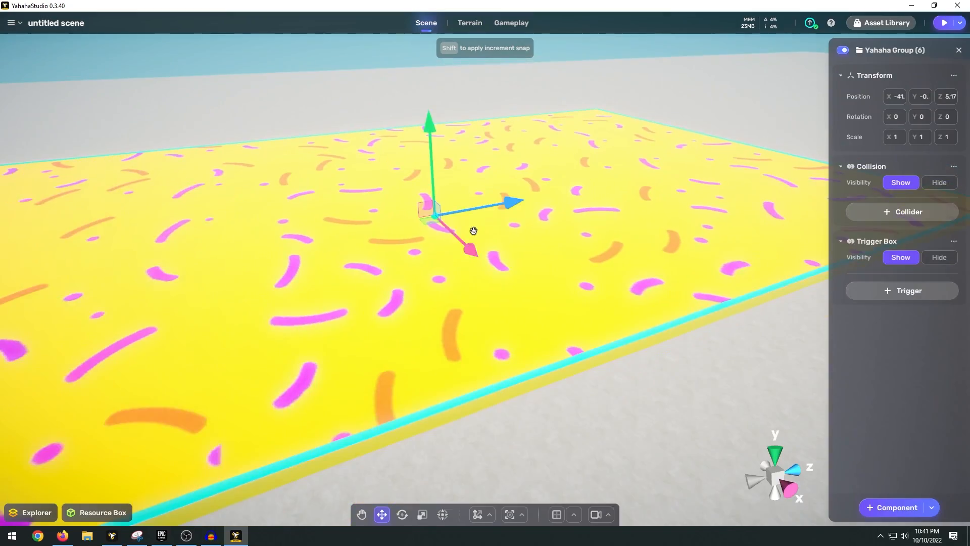
# - Add a React component set to Repulse and a box collider to the yellow pad
pyautogui.click(896, 507)
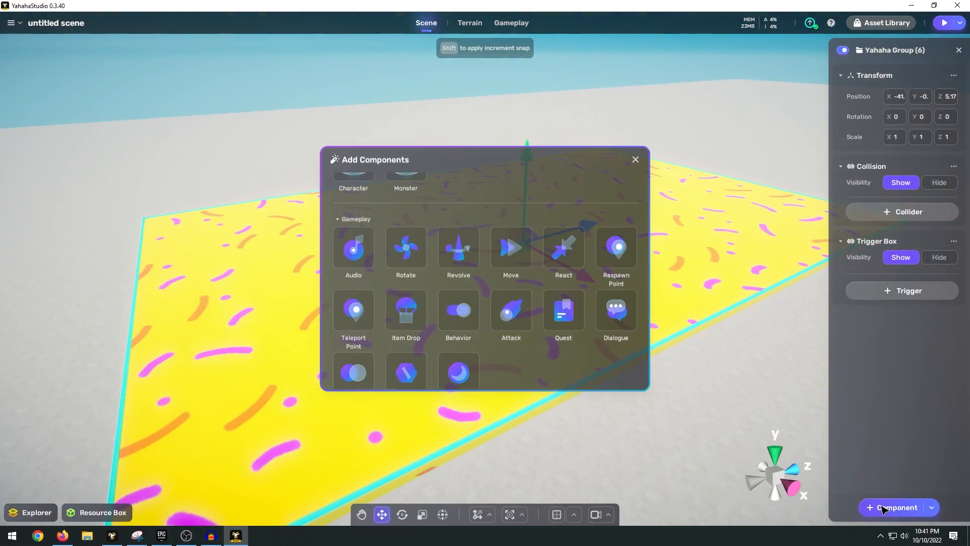
pyautogui.moveTo(562, 251)
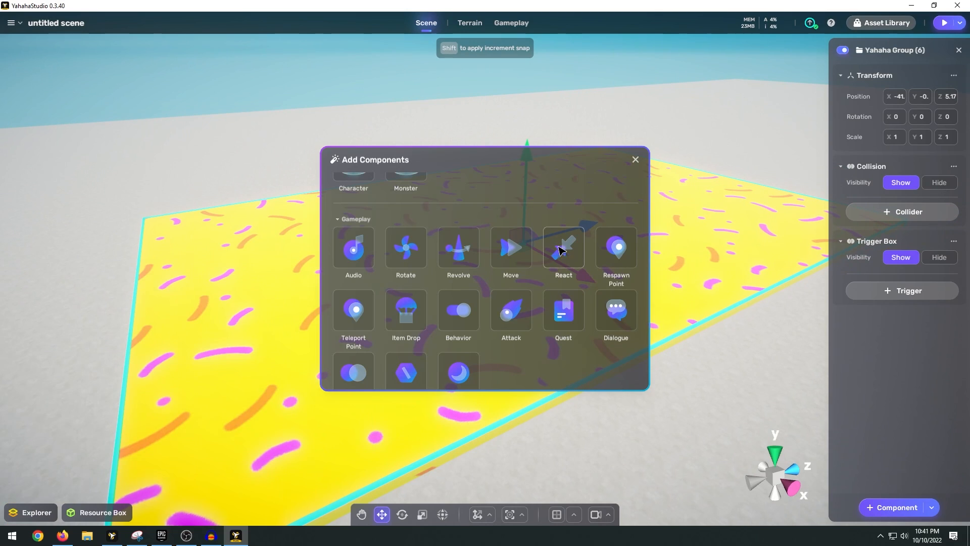
pyautogui.click(562, 248)
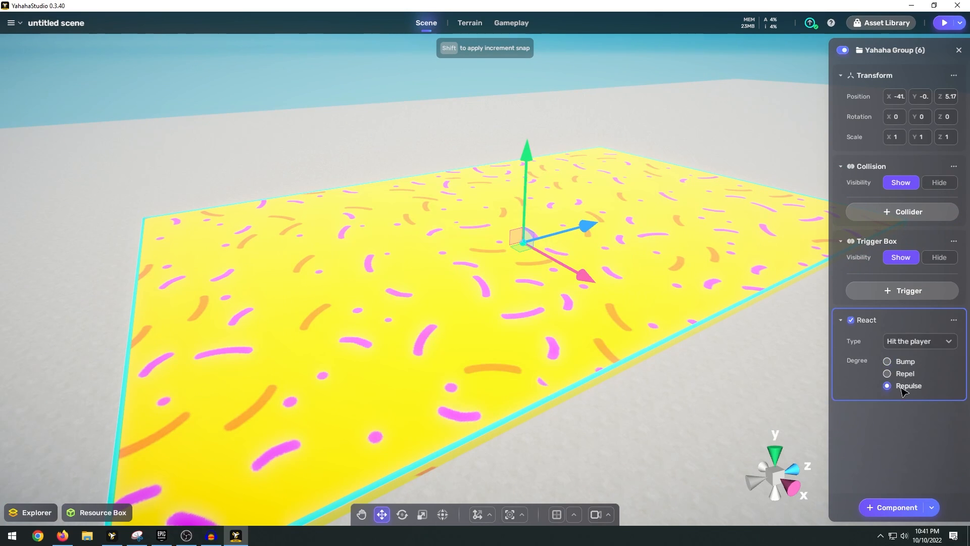
pyautogui.moveTo(901, 392)
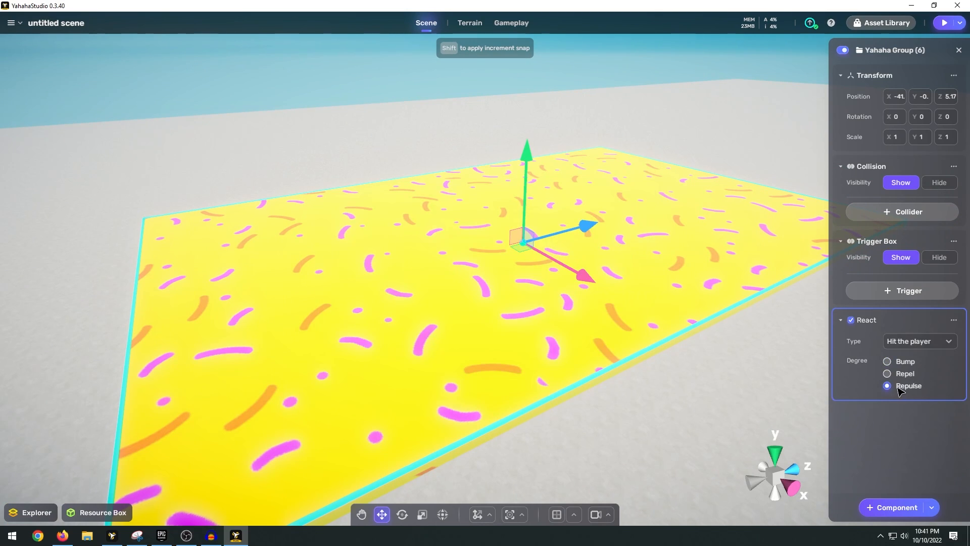
pyautogui.click(902, 211)
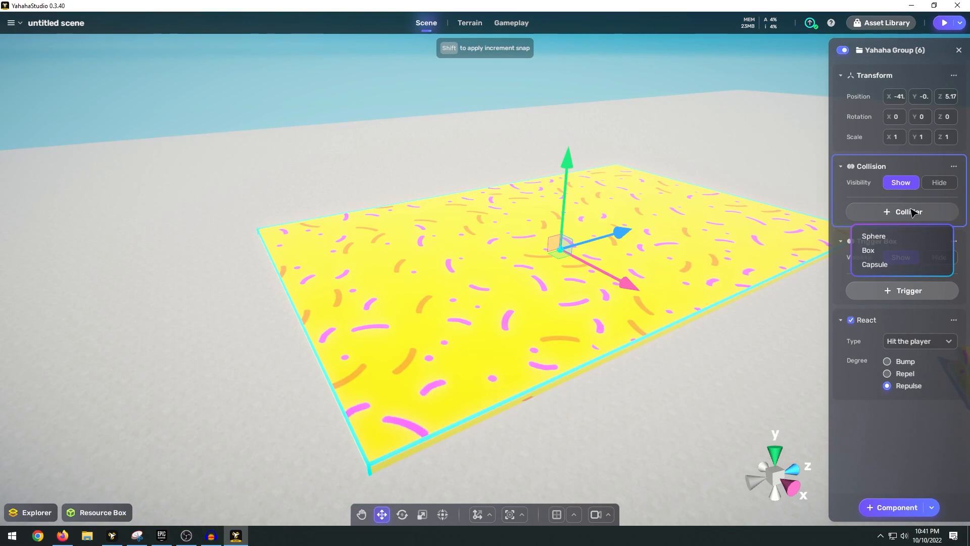
pyautogui.click(869, 250)
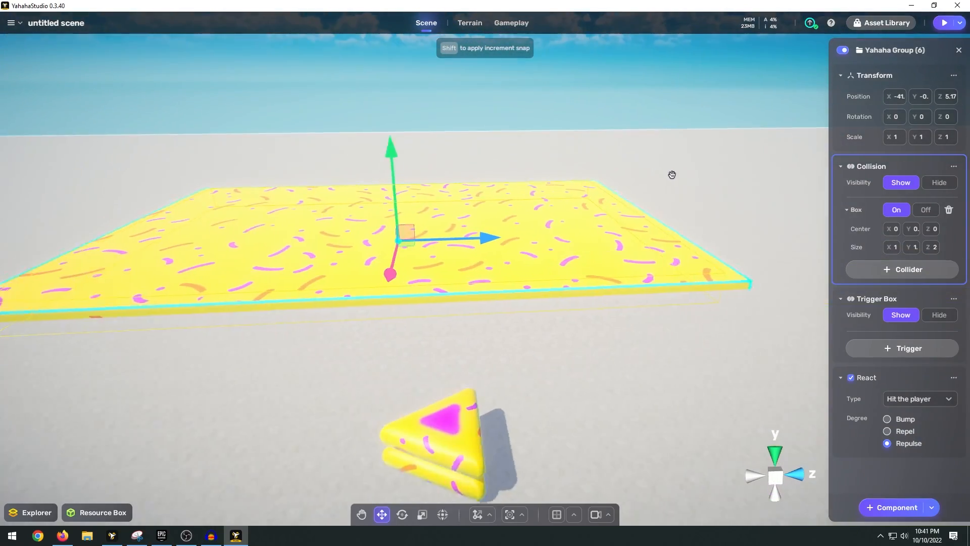
pyautogui.click(944, 23)
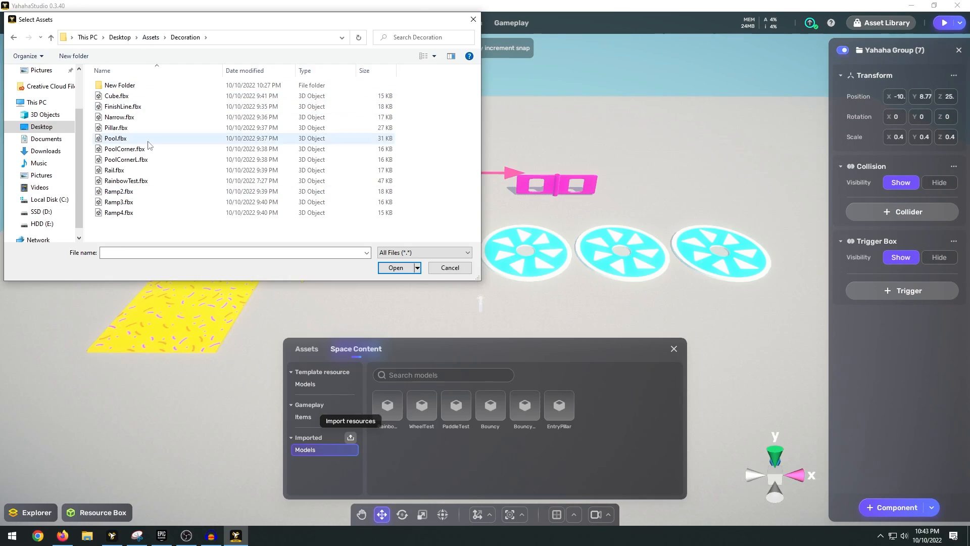
# - Import the chosen Decoration FBX models and dismiss the Resource Box library
pyautogui.click(394, 268)
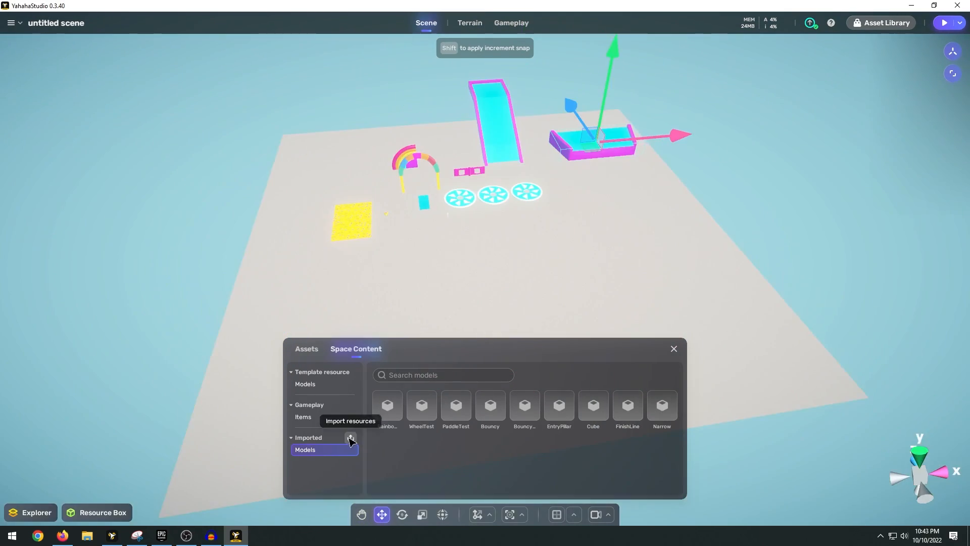
pyautogui.click(350, 438)
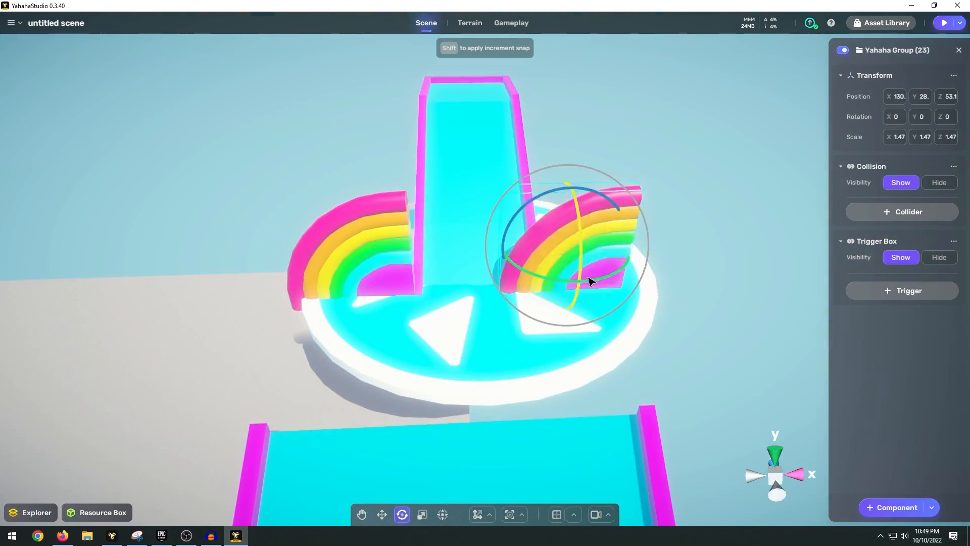
pyautogui.click(382, 514)
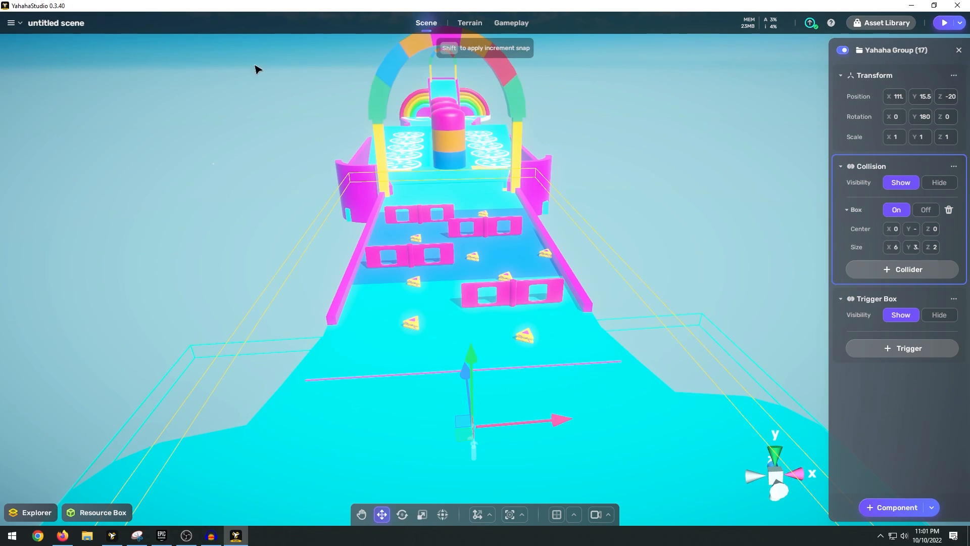
# - Set the avatar Walk Speed to 5 m/s and Run Speed to 8 m/s
pyautogui.click(511, 22)
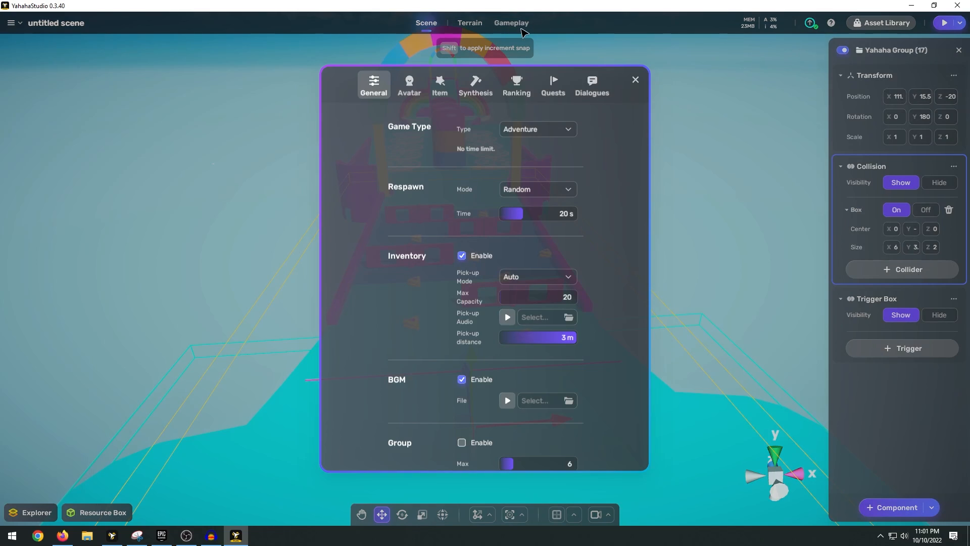
pyautogui.moveTo(570, 157)
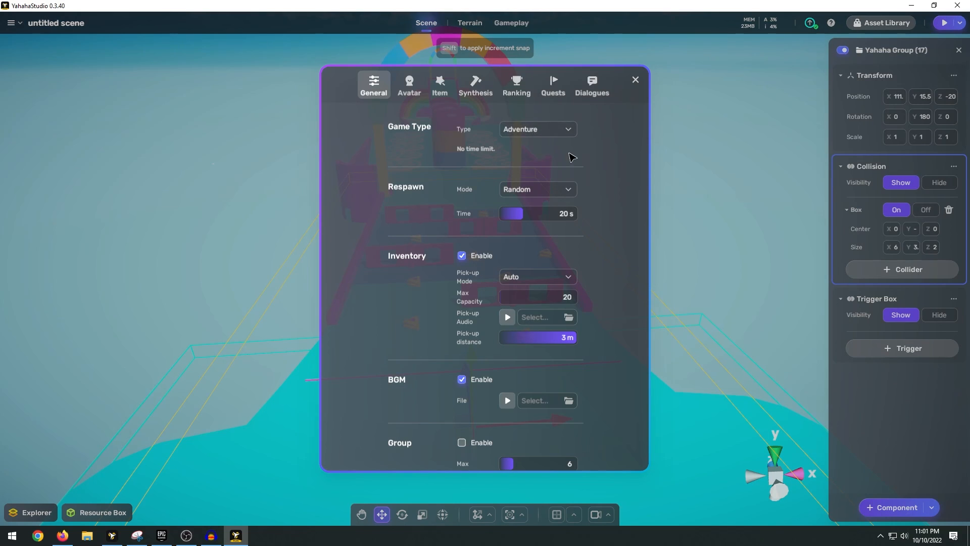
pyautogui.click(408, 84)
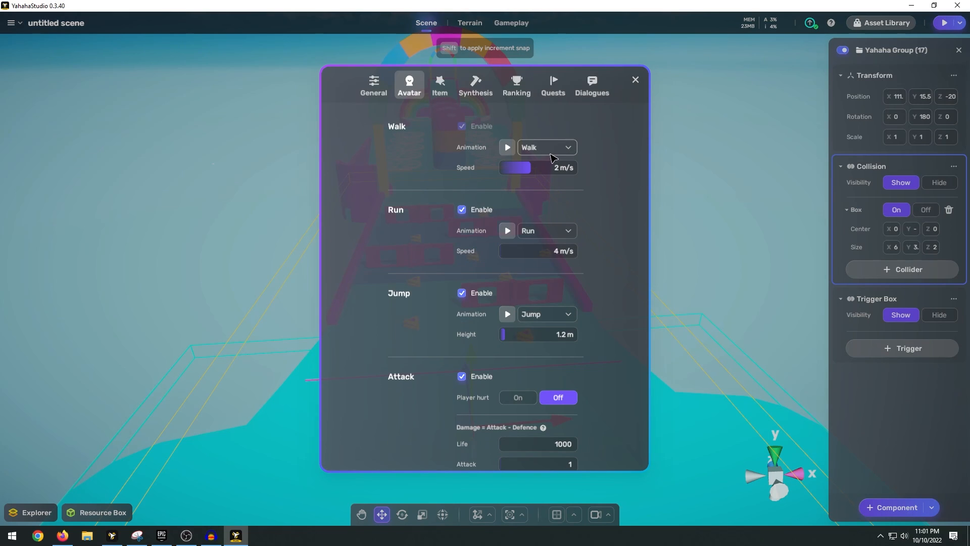
pyautogui.moveTo(514, 168); pyautogui.dragTo(556, 168)
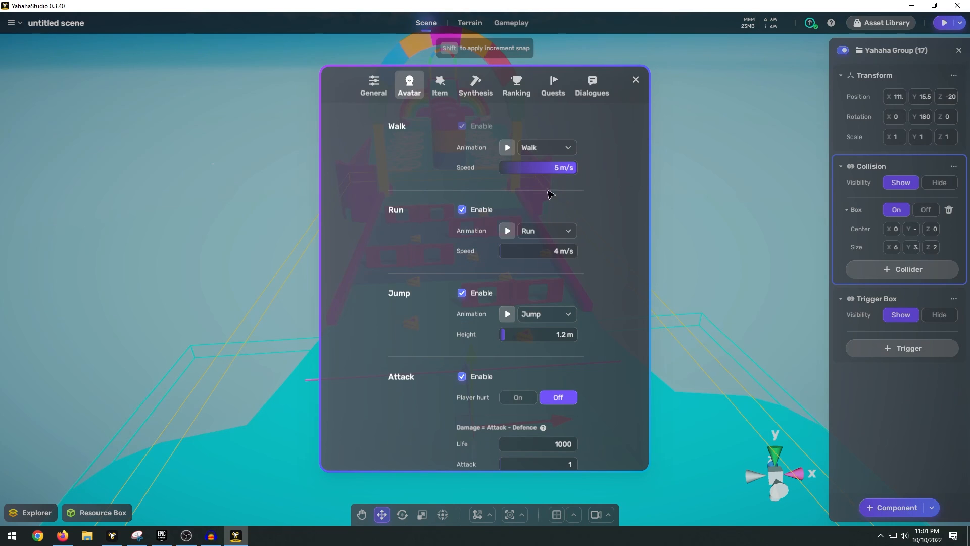
pyautogui.moveTo(538, 251); pyautogui.dragTo(557, 251)
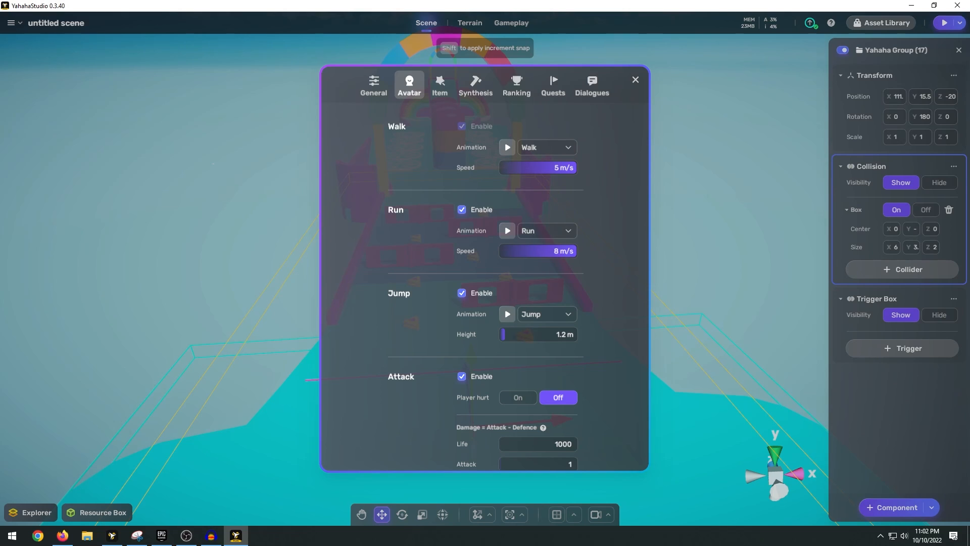
pyautogui.moveTo(640, 86)
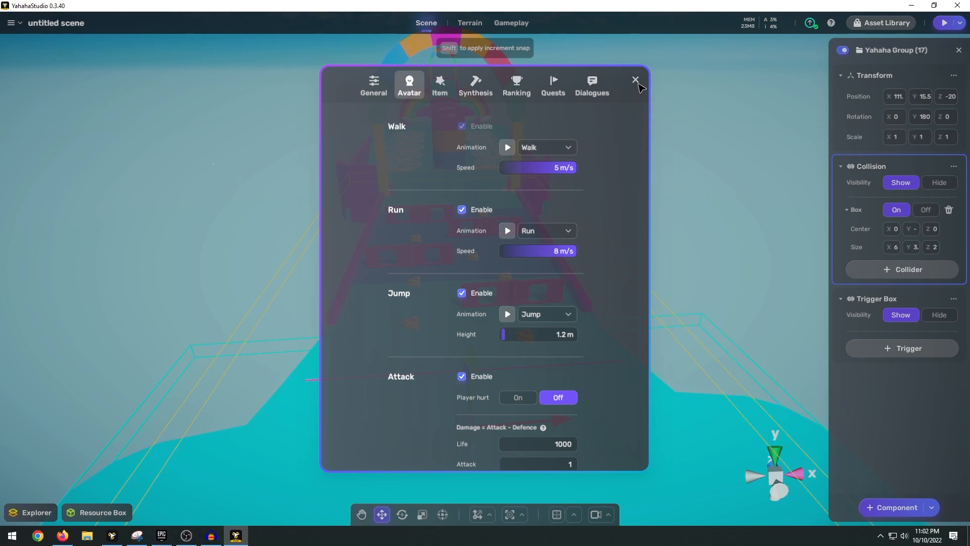
pyautogui.click(634, 80)
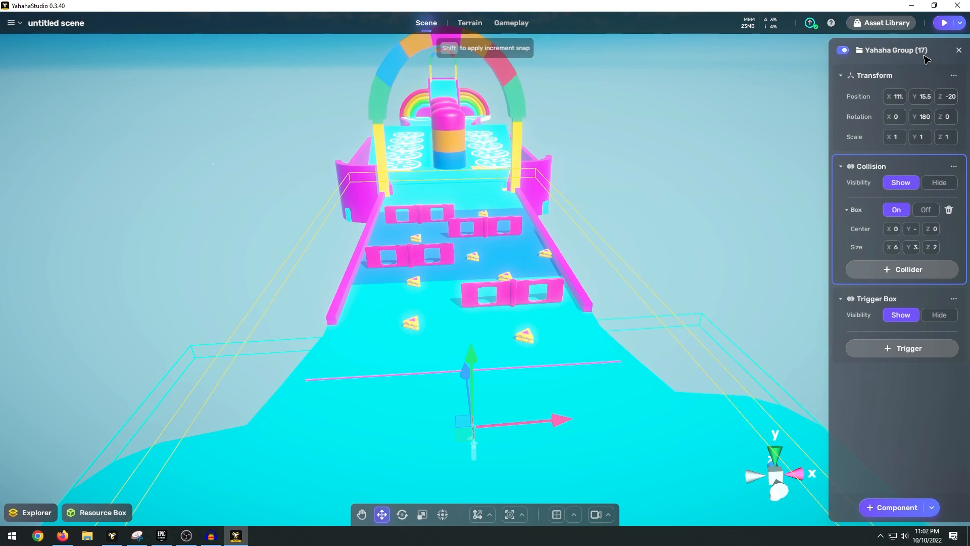
pyautogui.click(944, 23)
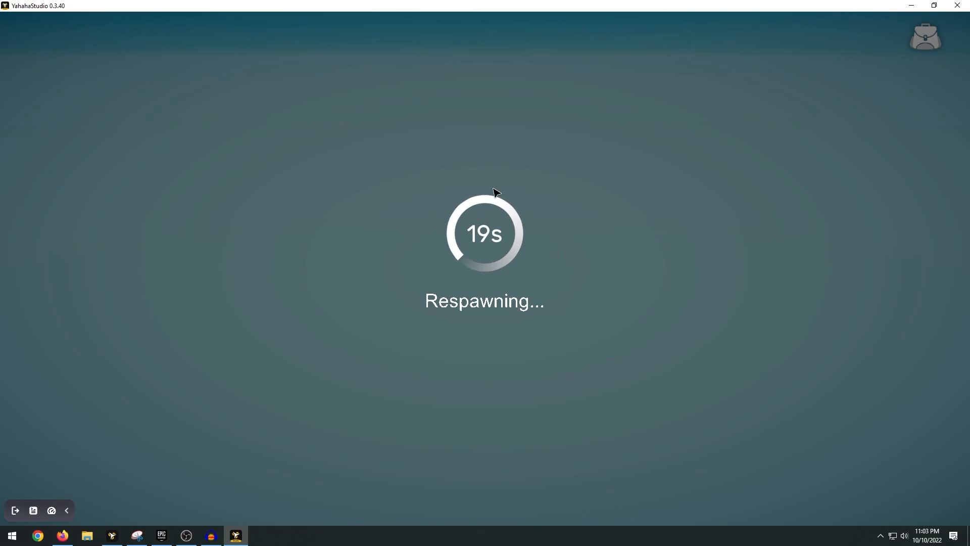
pyautogui.moveTo(692, 246)
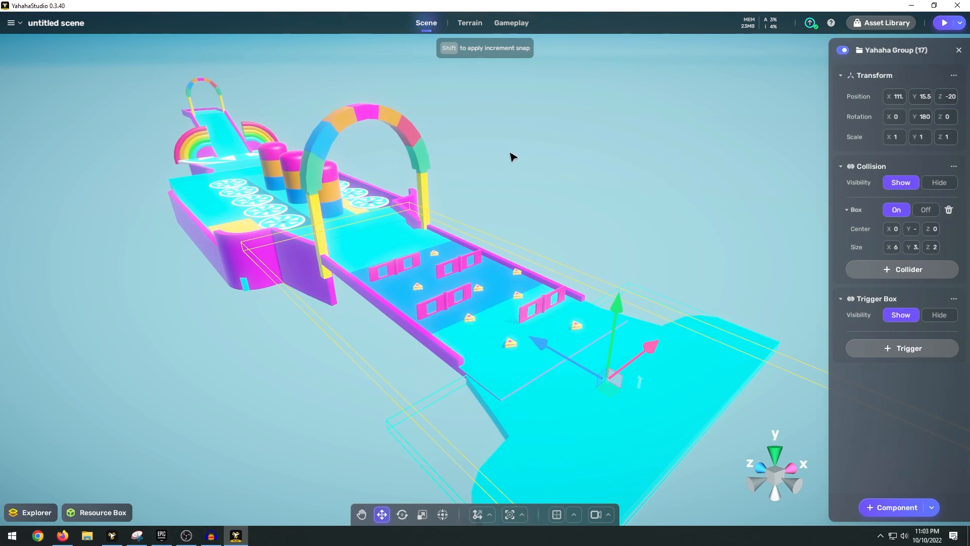
# - Set the respawn time to 3 seconds in the General gameplay settings
pyautogui.click(511, 23)
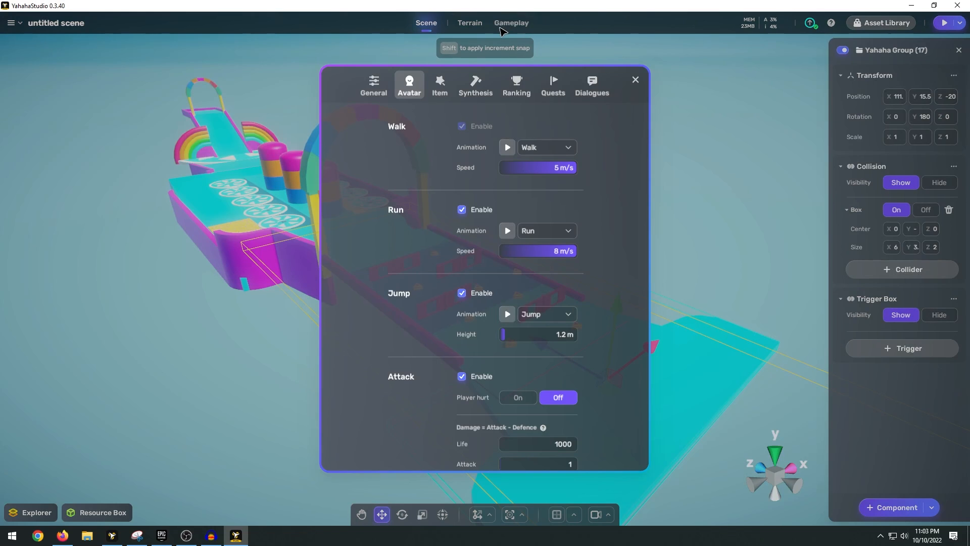
pyautogui.click(373, 84)
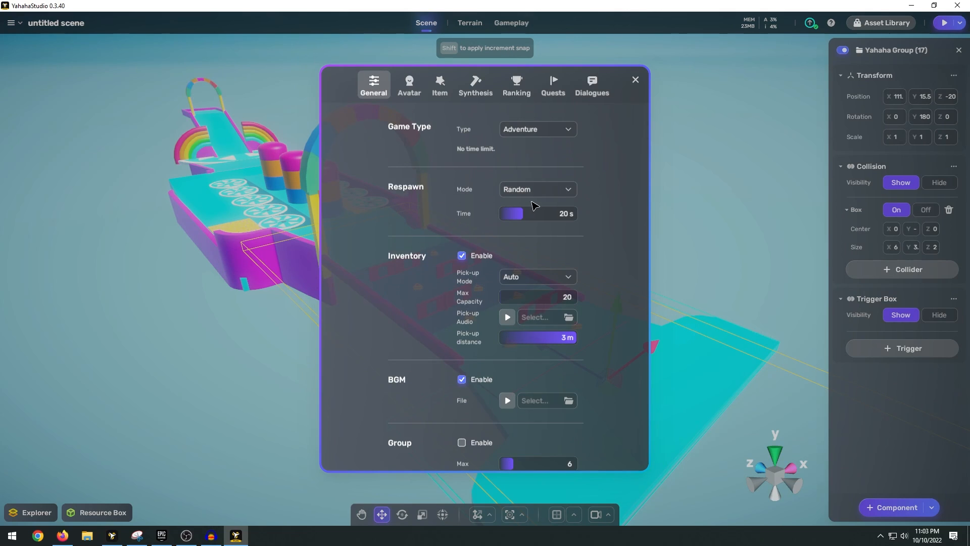
pyautogui.click(565, 213)
pyautogui.write('3')
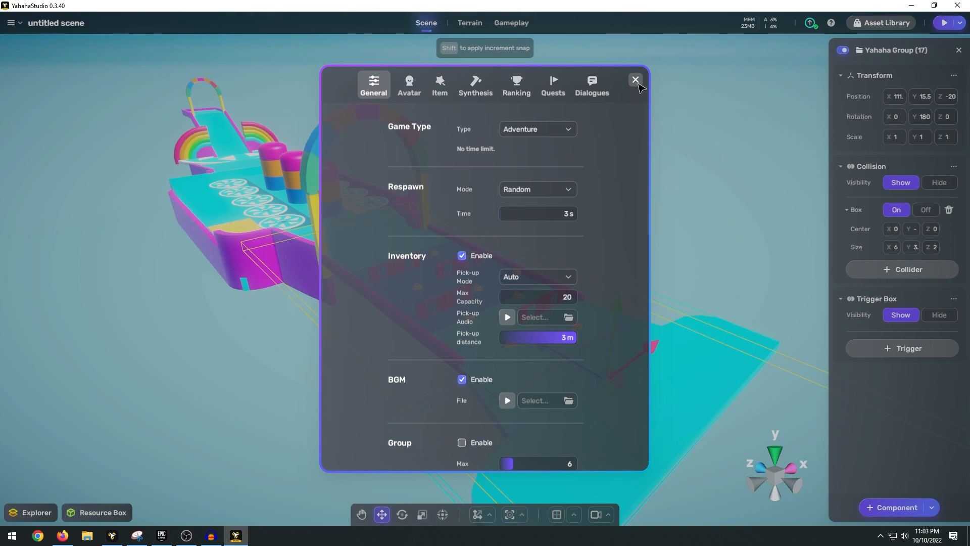
pyautogui.click(634, 80)
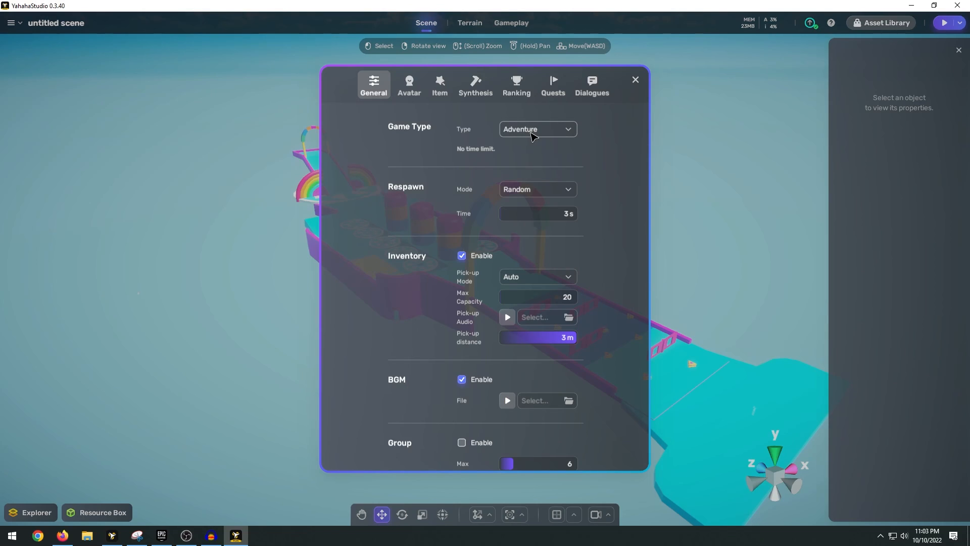
# - Change the game type from Adventure to Racing
pyautogui.click(536, 129)
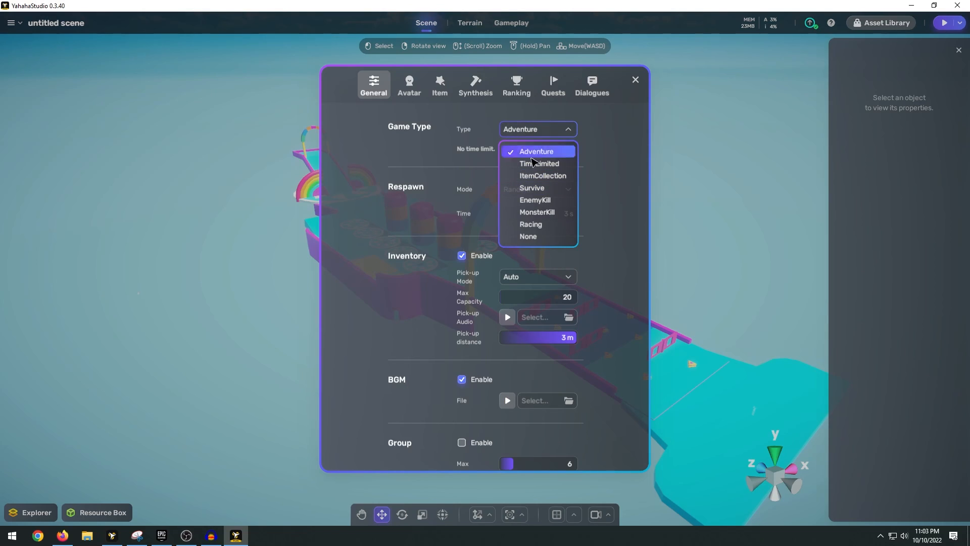
pyautogui.click(528, 236)
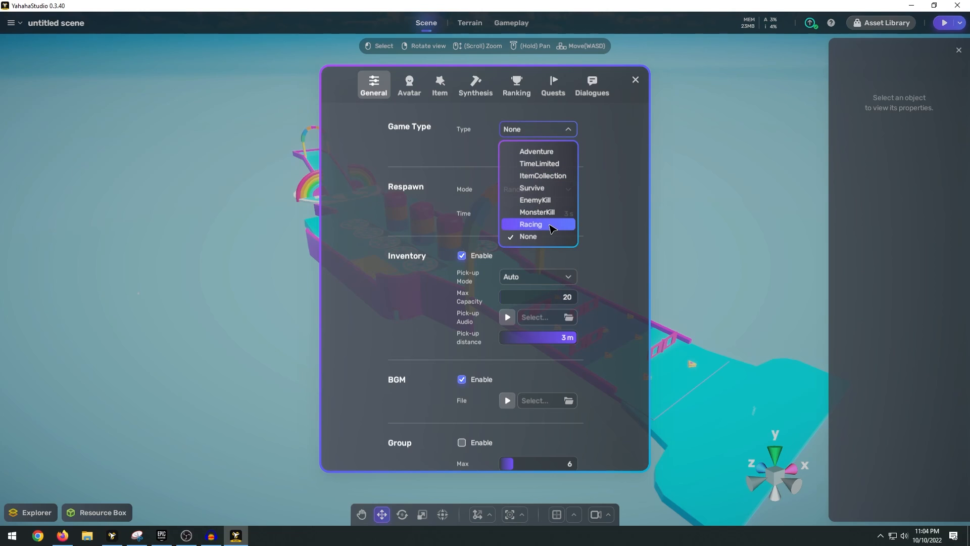
pyautogui.click(531, 224)
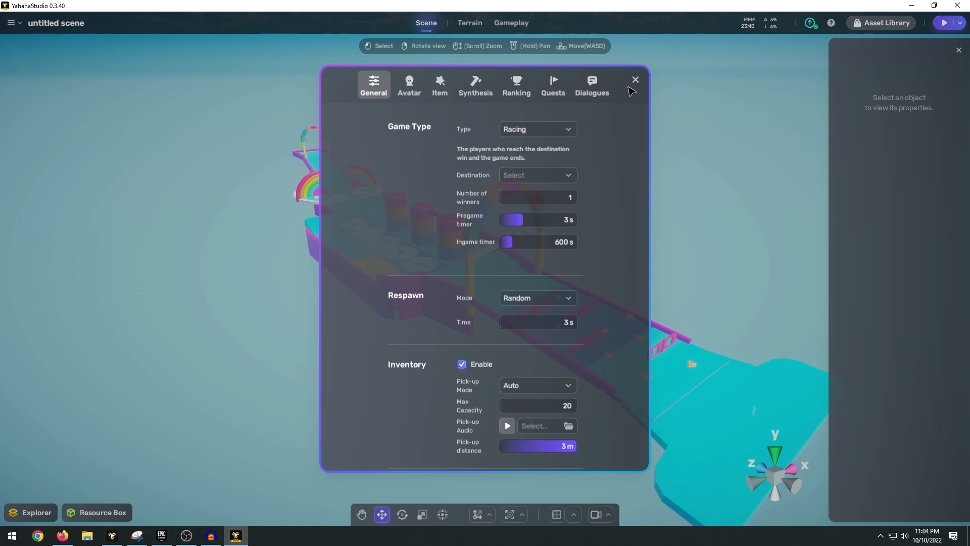
pyautogui.click(634, 80)
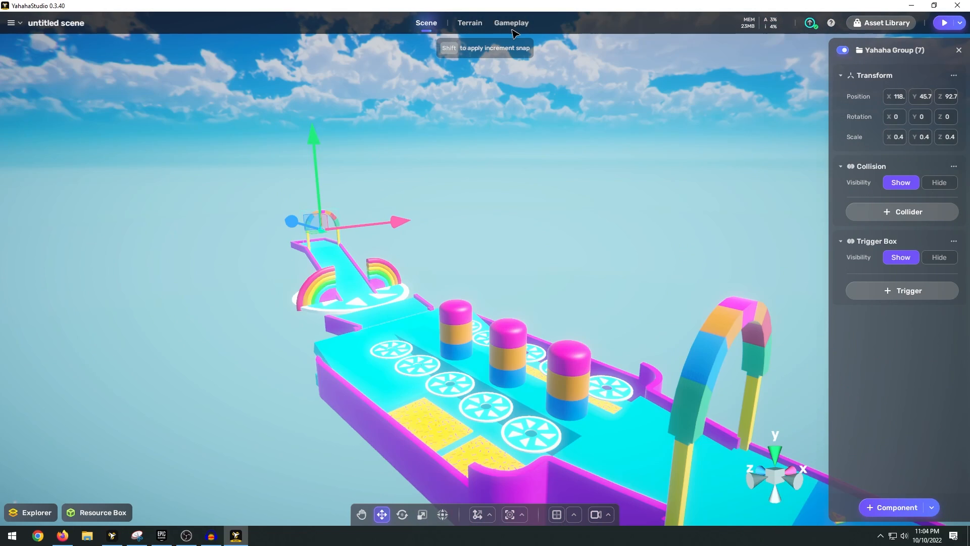
# - Set the Racing destination to the EntryPillar object in Gameplay settings
pyautogui.click(511, 23)
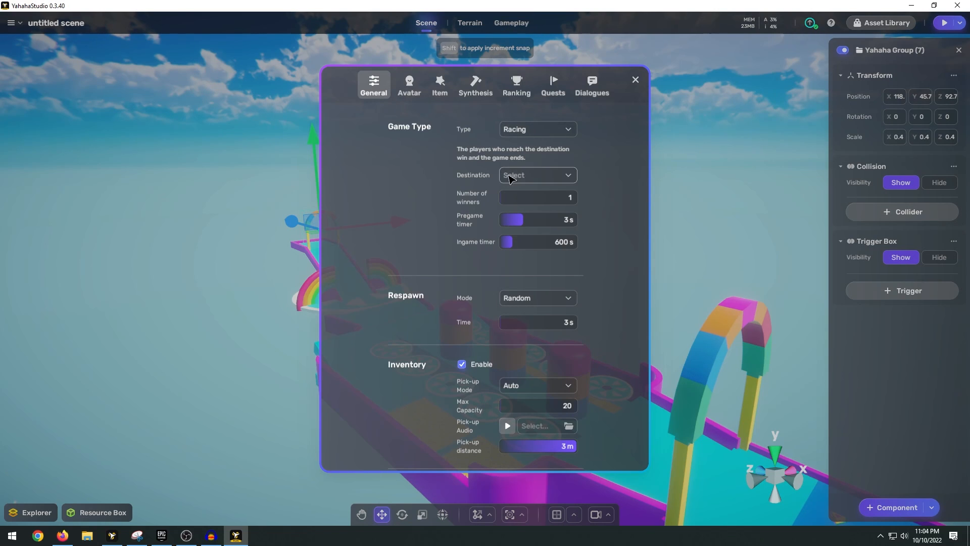
pyautogui.click(535, 175)
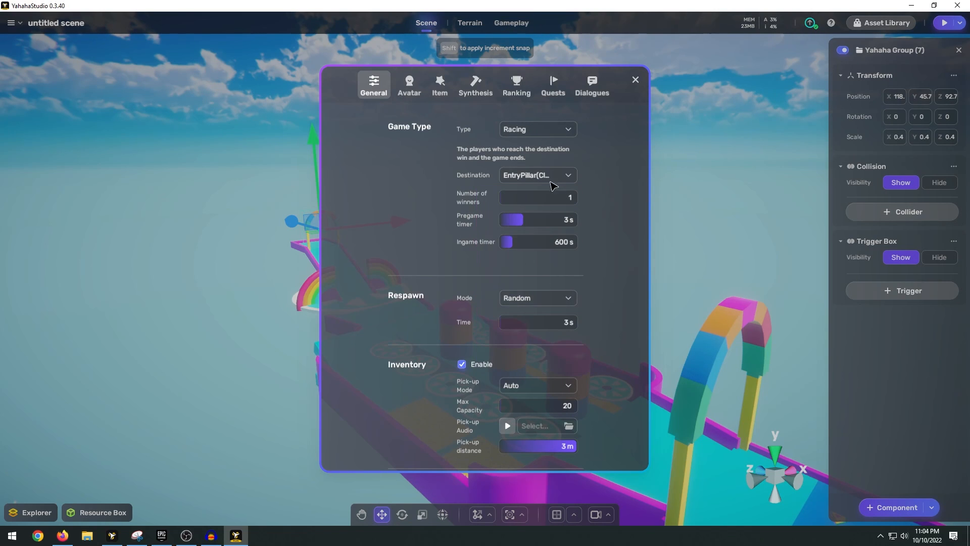
pyautogui.moveTo(307, 218)
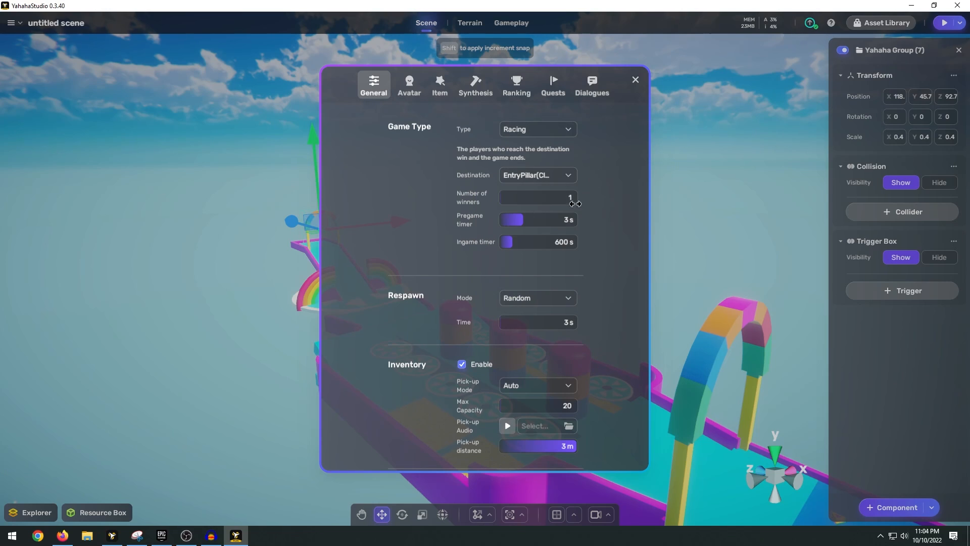
pyautogui.click(537, 197)
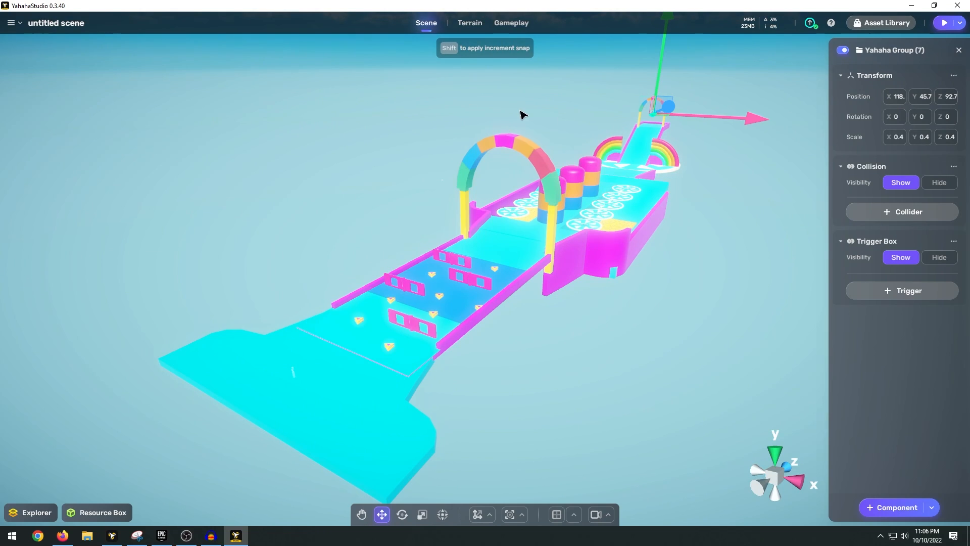
pyautogui.moveTo(584, 125)
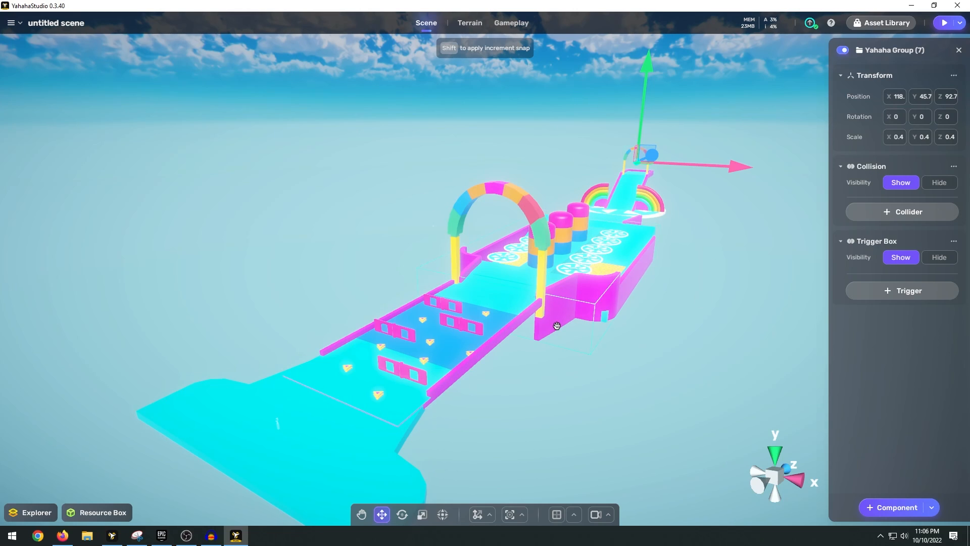
pyautogui.moveTo(518, 353)
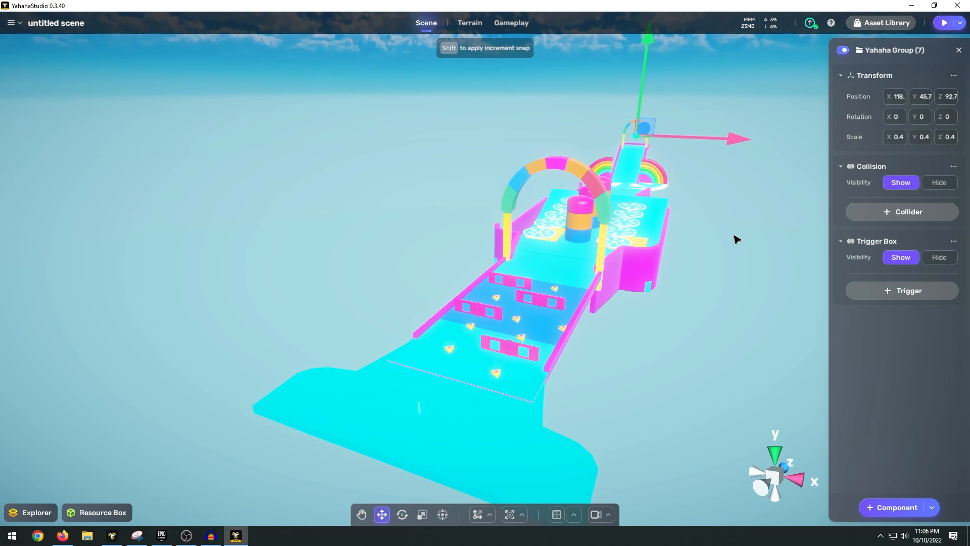
pyautogui.moveTo(694, 238)
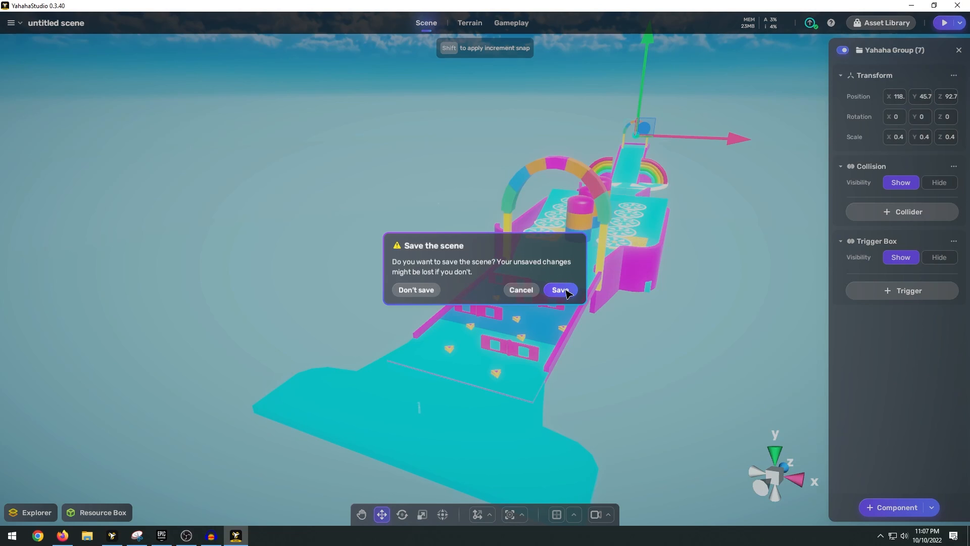
# - Save the scene and rename the space to 'Fall Guys Obsta…'
pyautogui.click(559, 290)
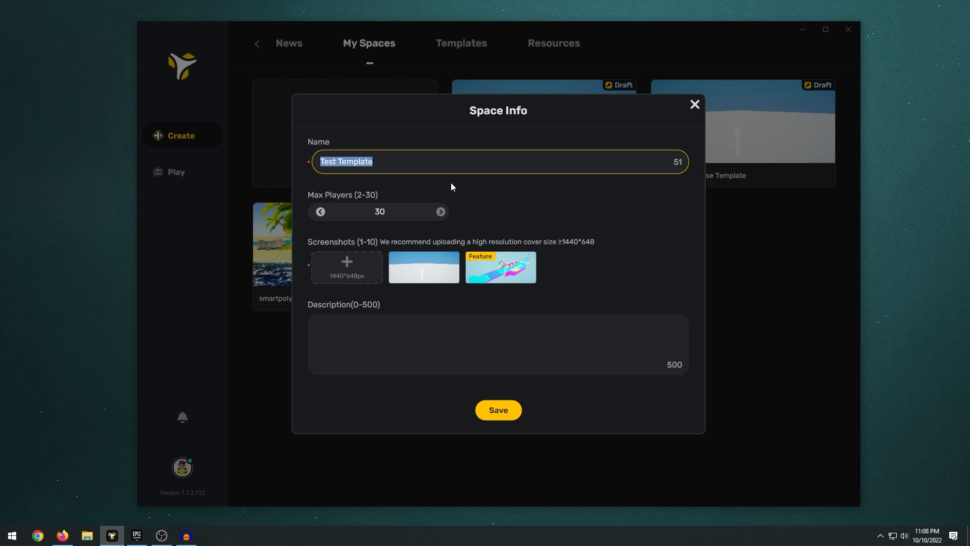
pyautogui.write('Fall Guys Obsta')
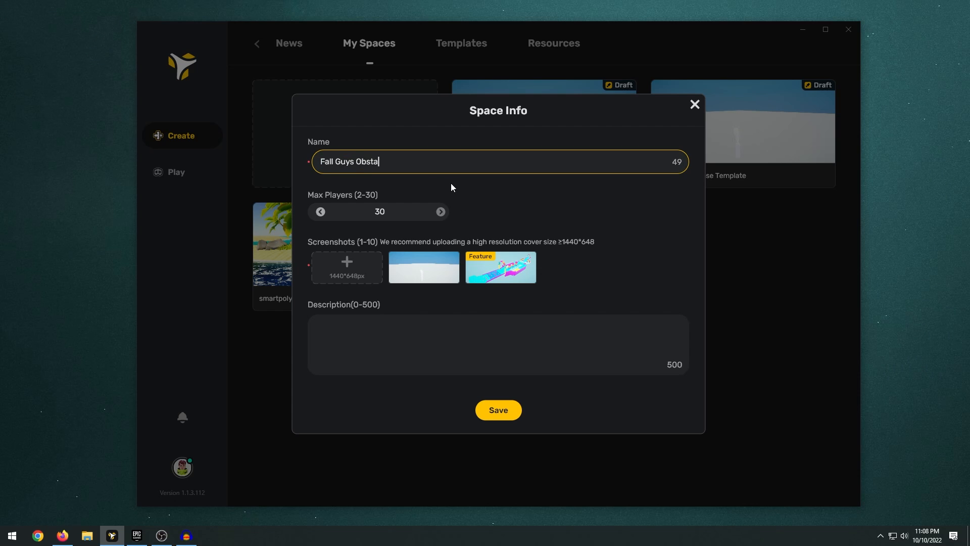